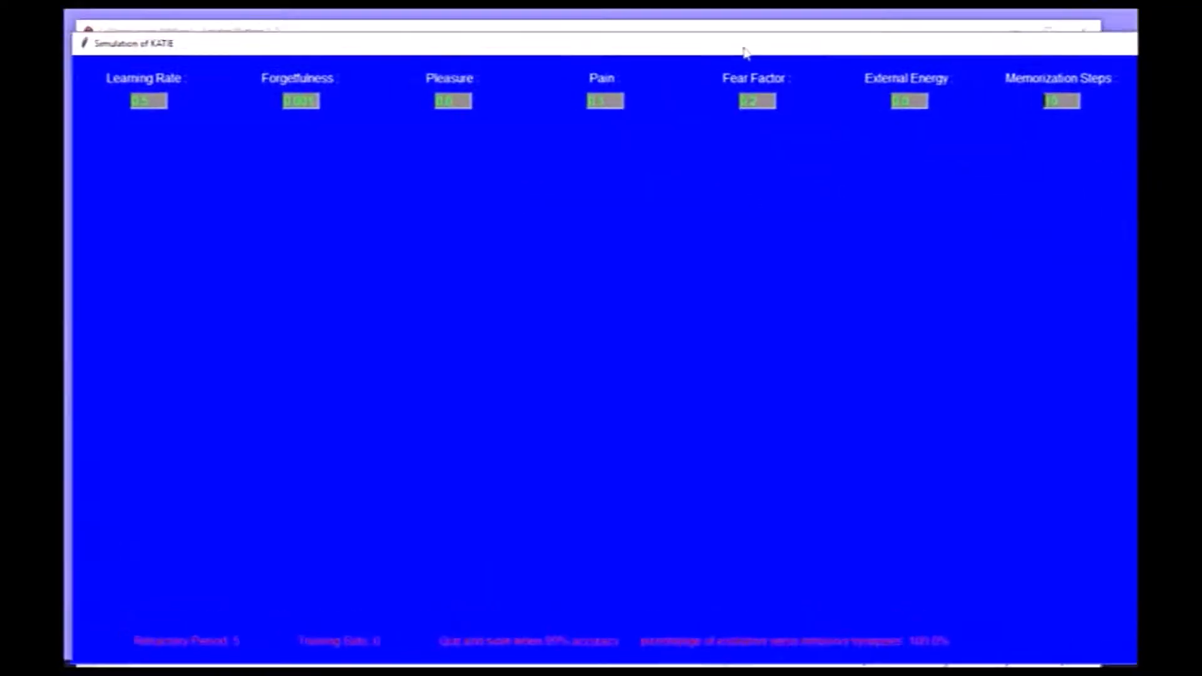
mouse_move(714, 317)
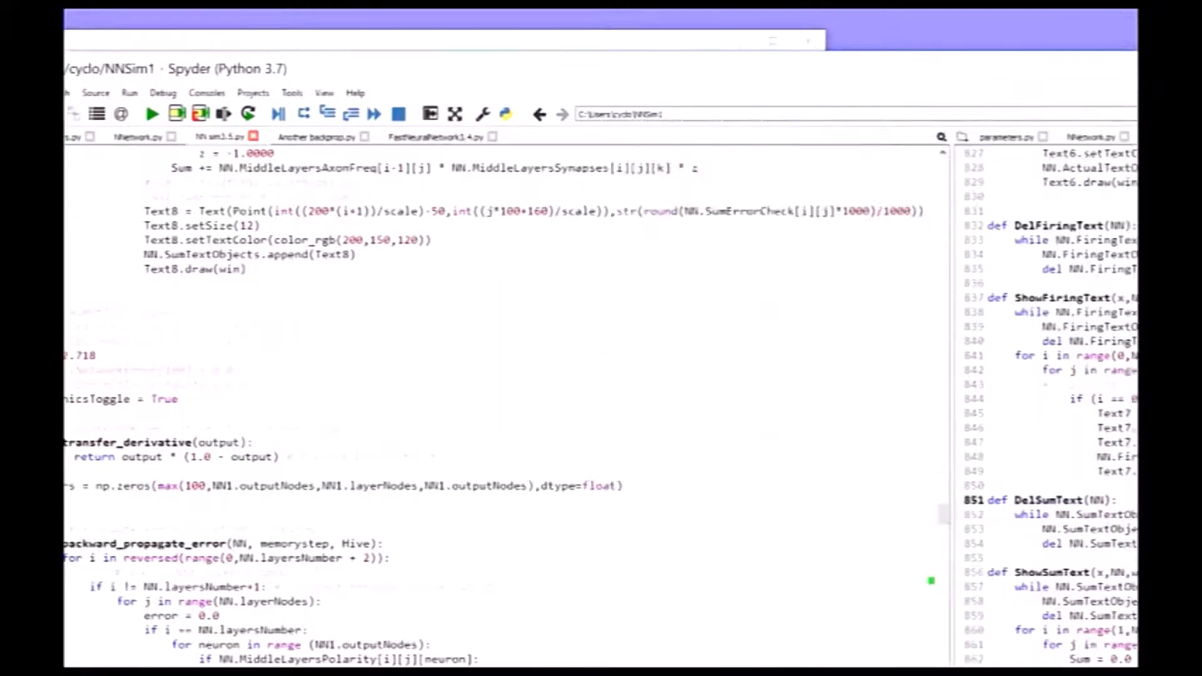
Run the KATIE simulator script from the Spyder toolbar.
left_click(152, 114)
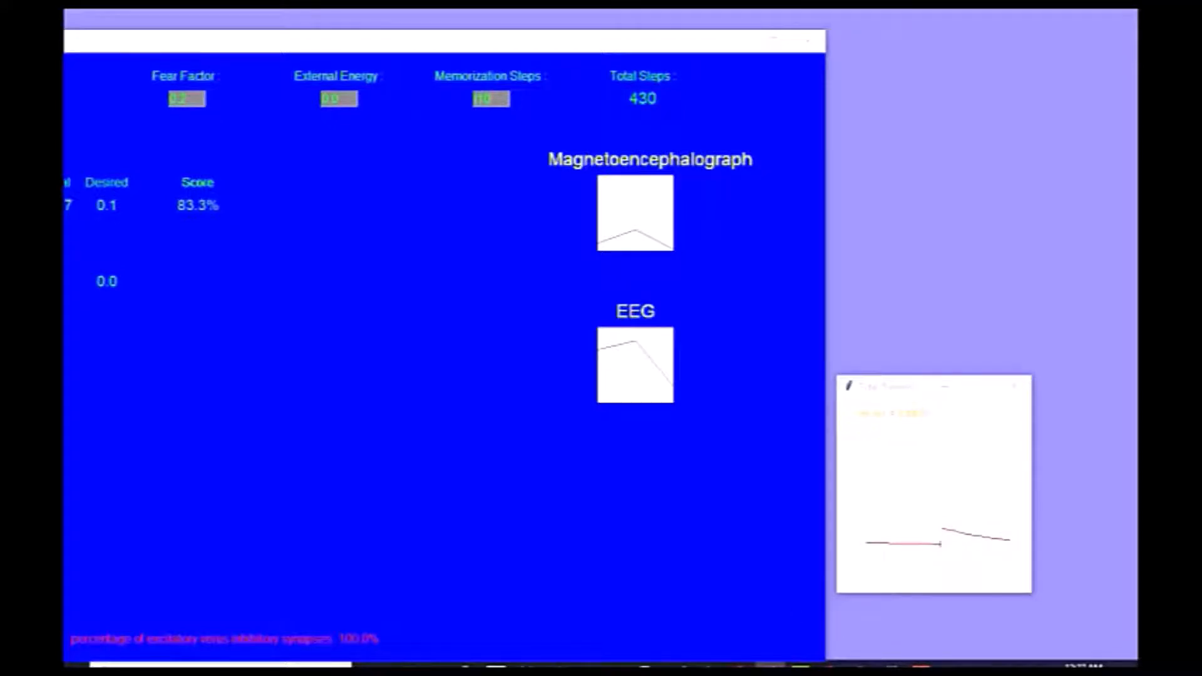
mouse_move(397, 483)
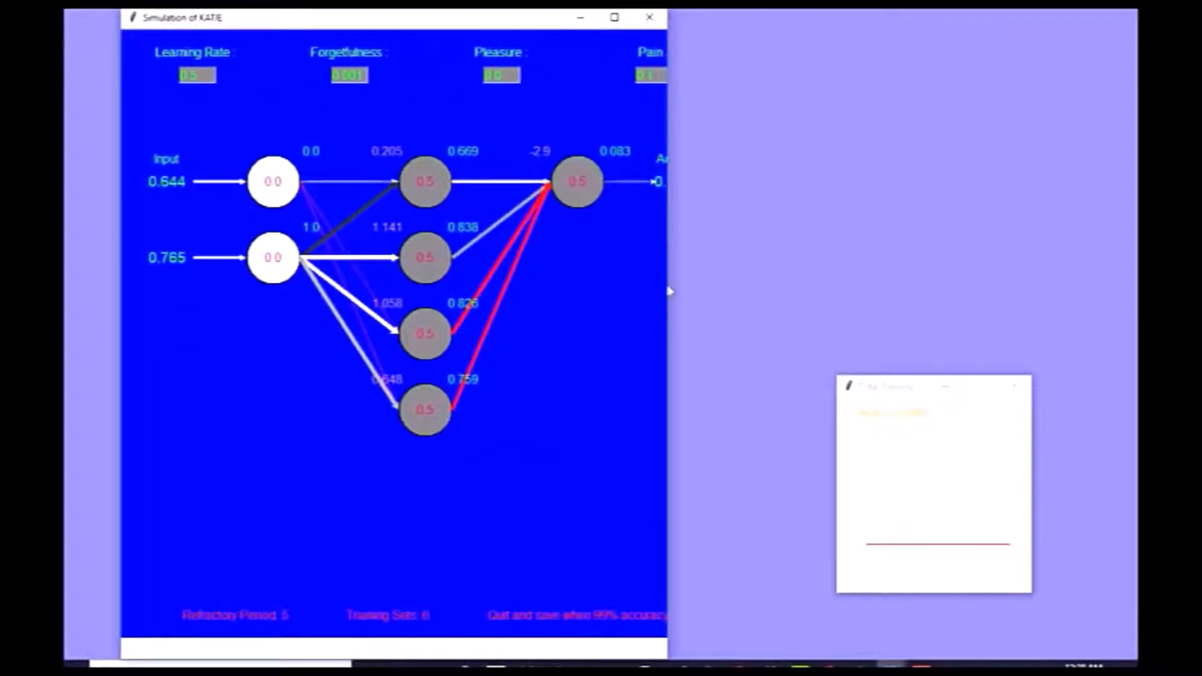
mouse_move(744, 282)
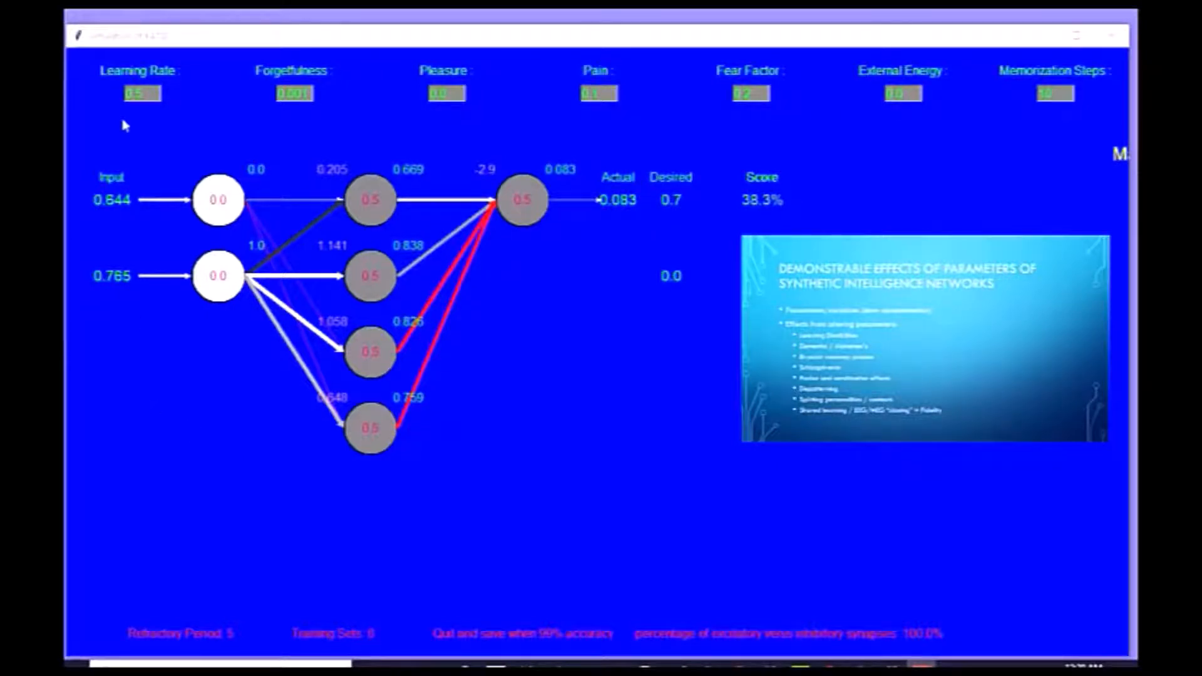
mouse_move(90, 77)
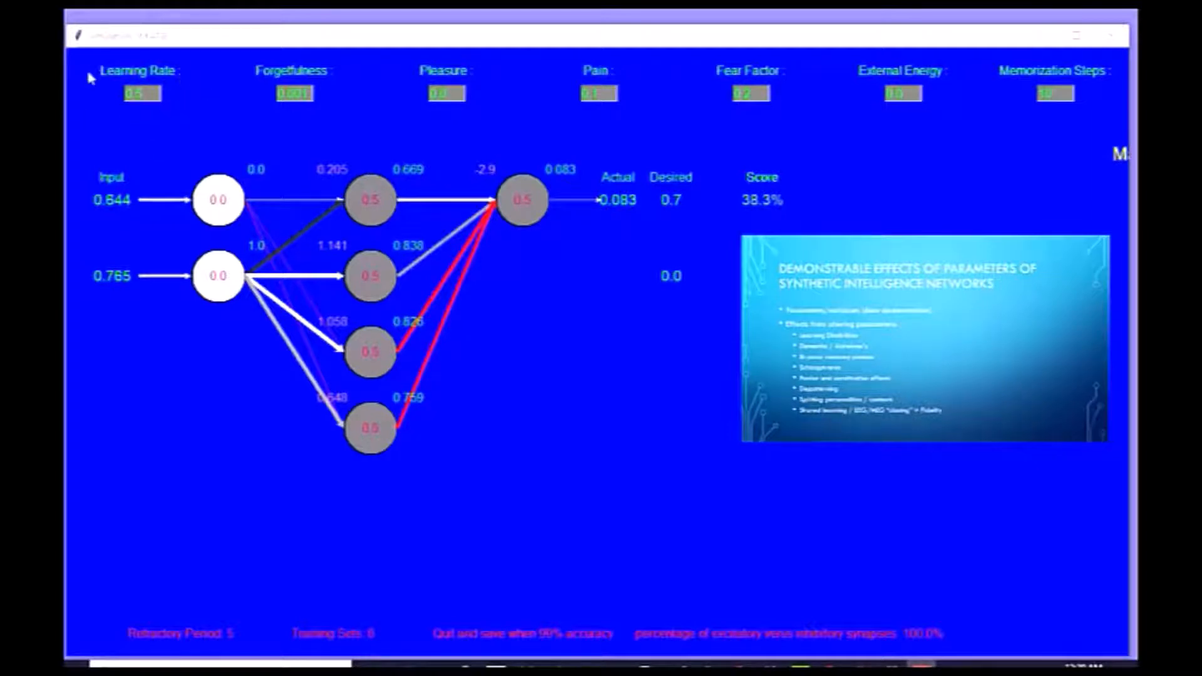
mouse_move(145, 115)
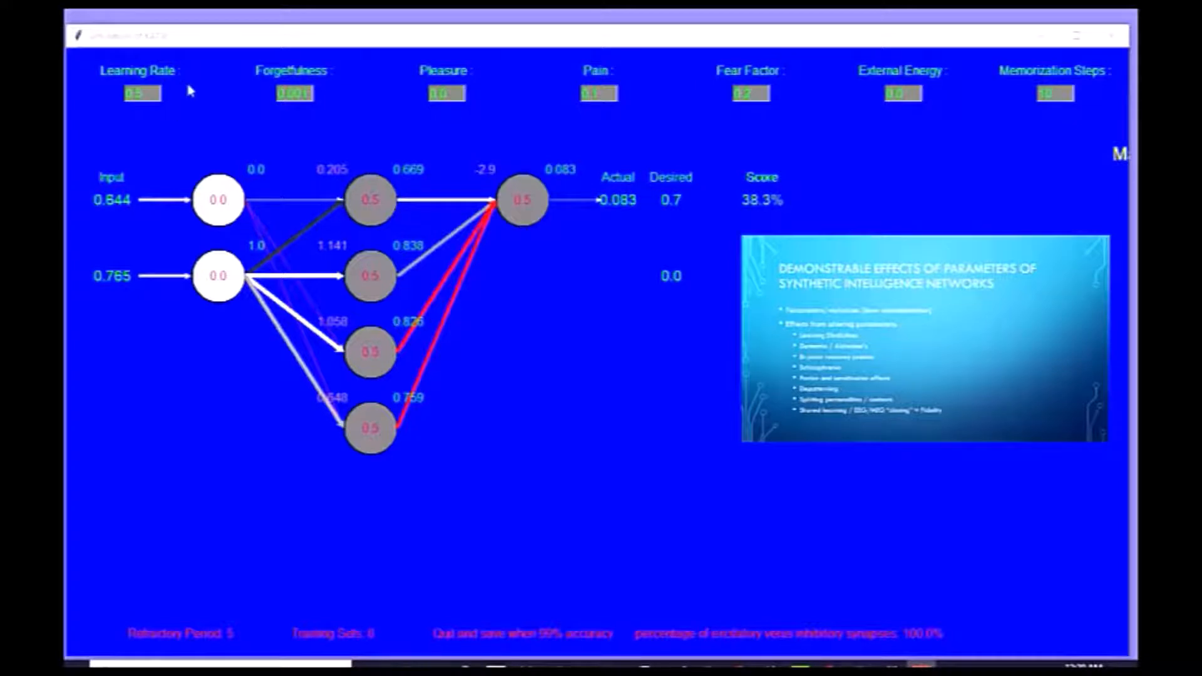
mouse_move(152, 132)
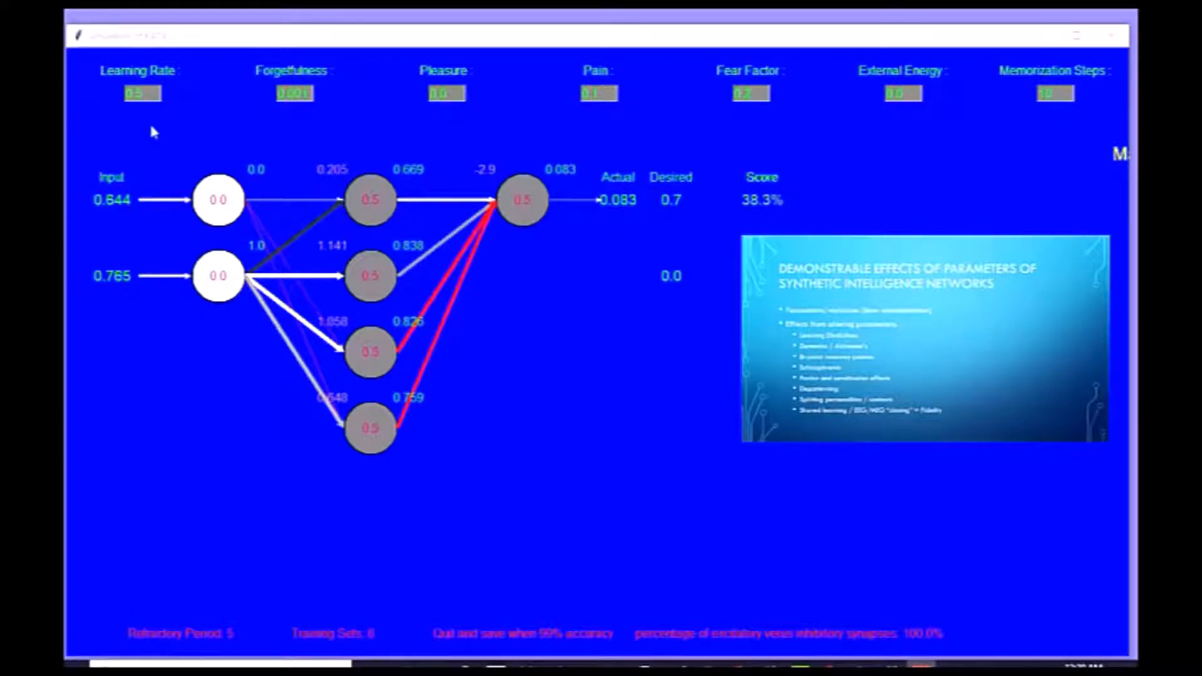
mouse_move(313, 122)
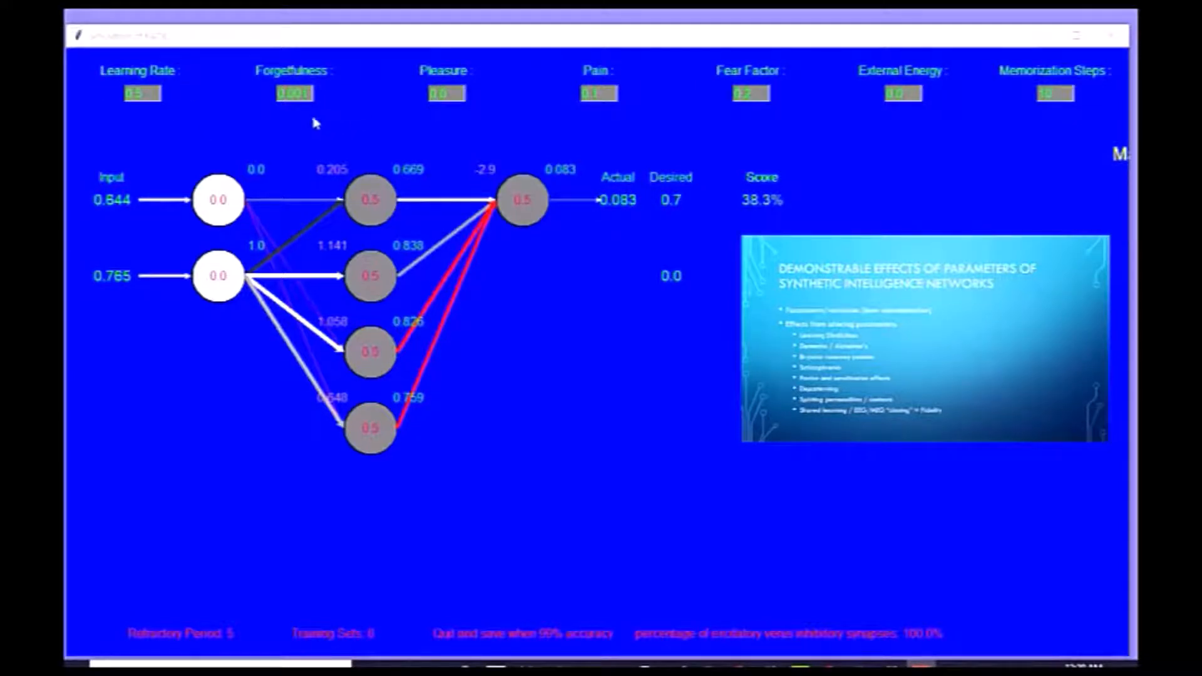
mouse_move(238, 61)
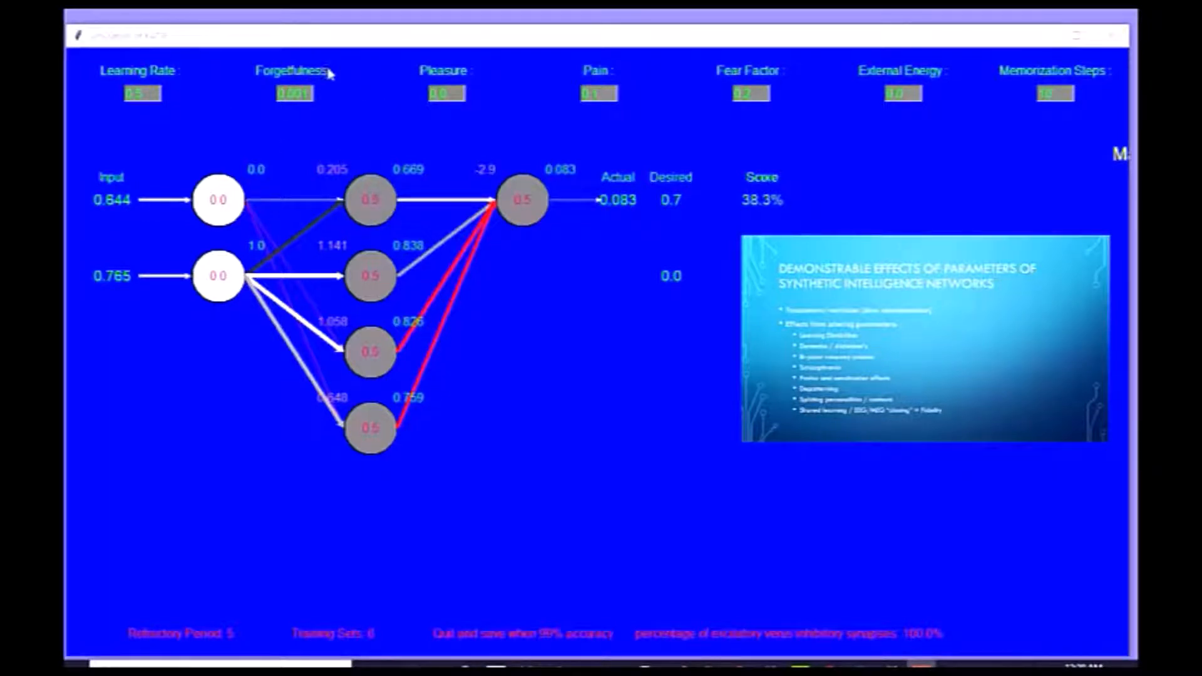
mouse_move(333, 110)
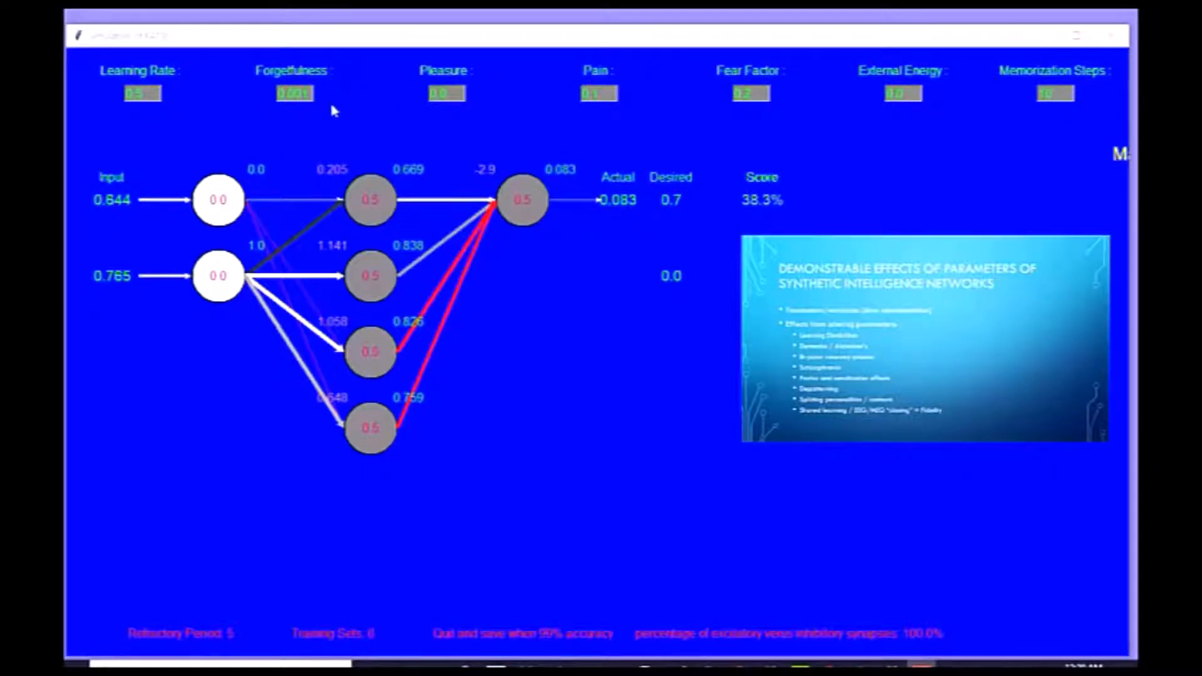
mouse_move(429, 126)
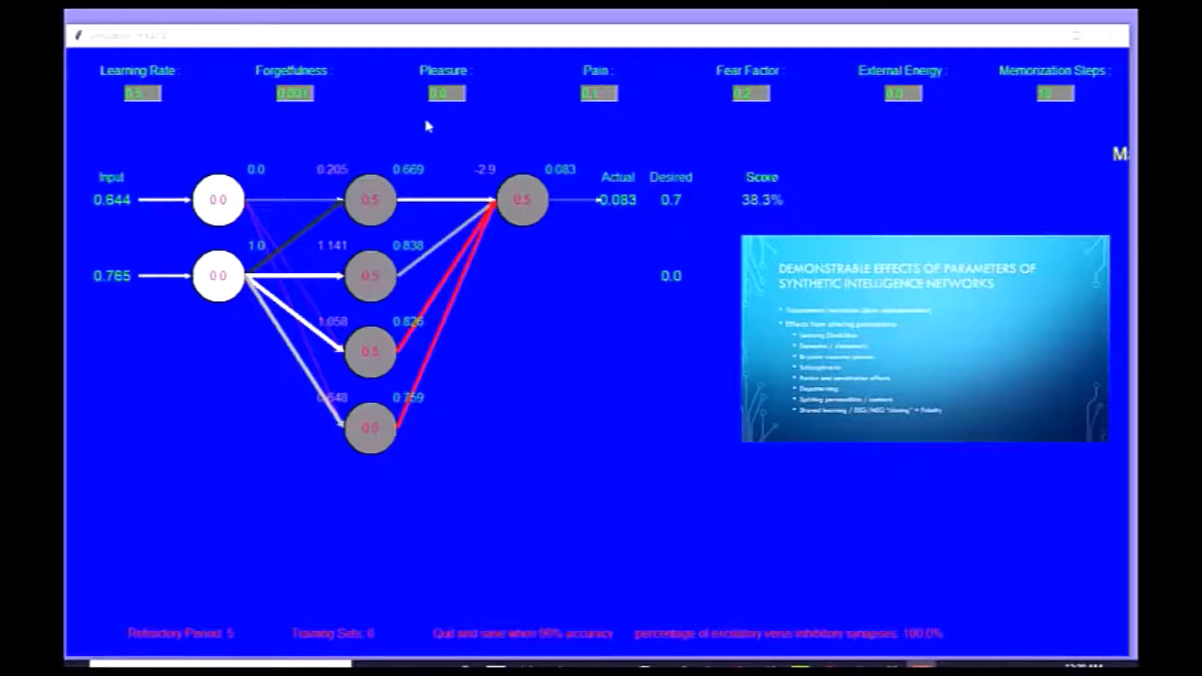
mouse_move(473, 139)
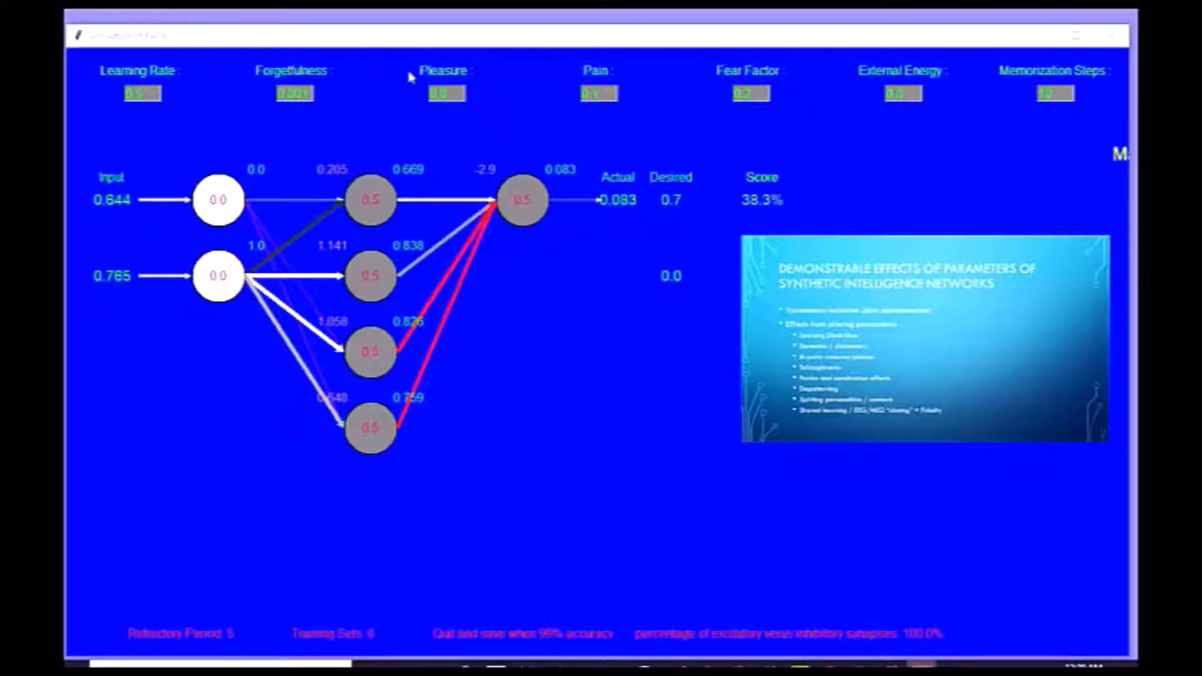
mouse_move(340, 58)
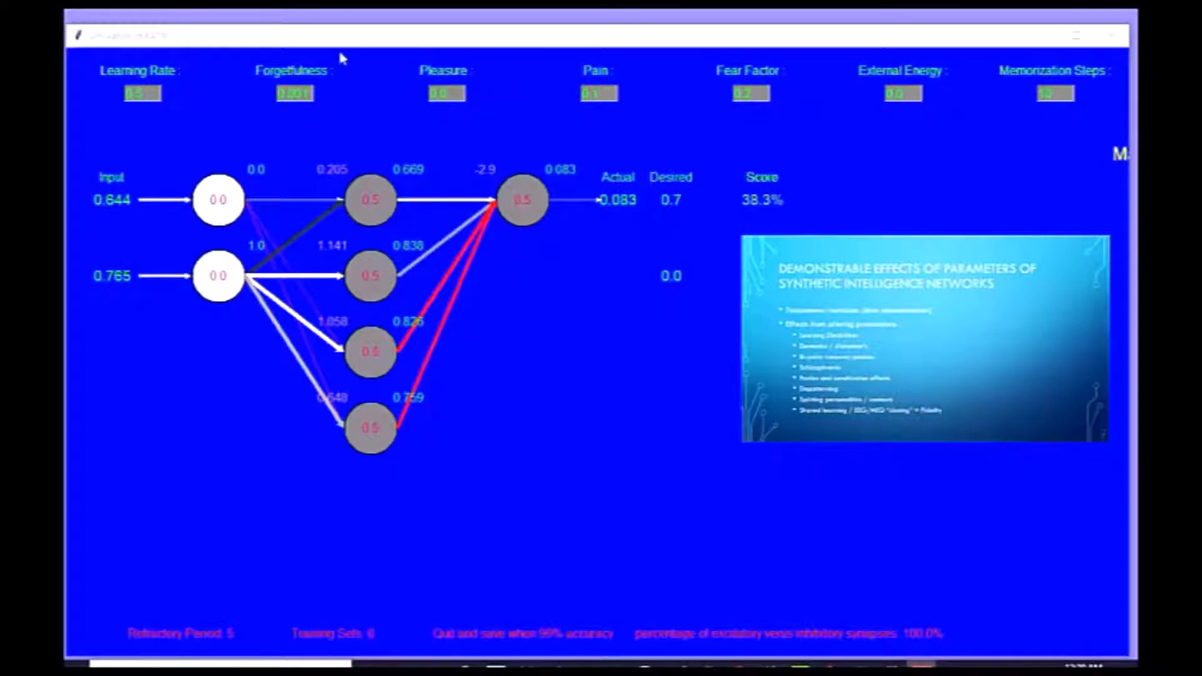
mouse_move(611, 126)
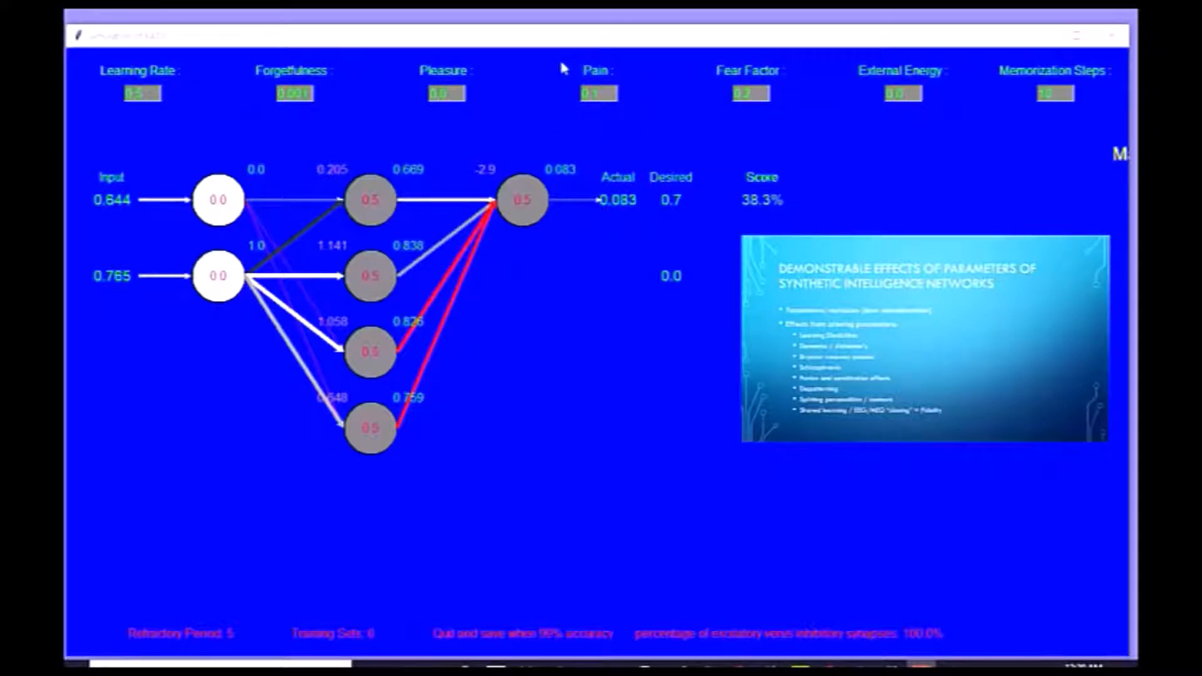
mouse_move(782, 137)
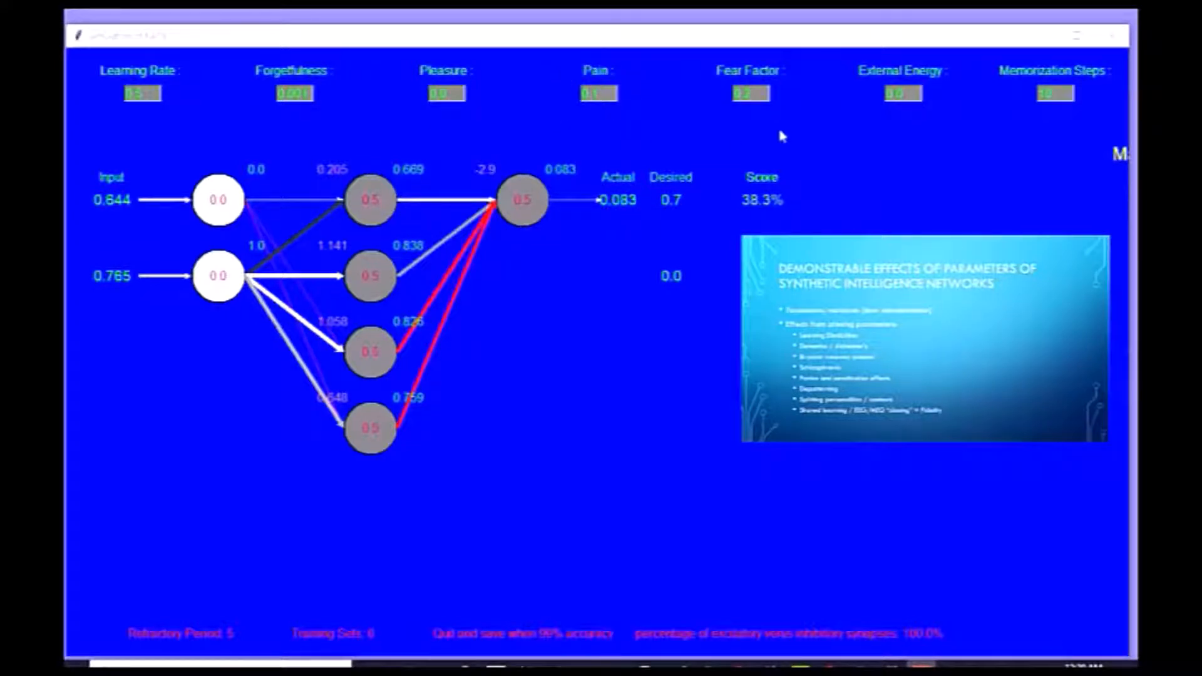
mouse_move(861, 166)
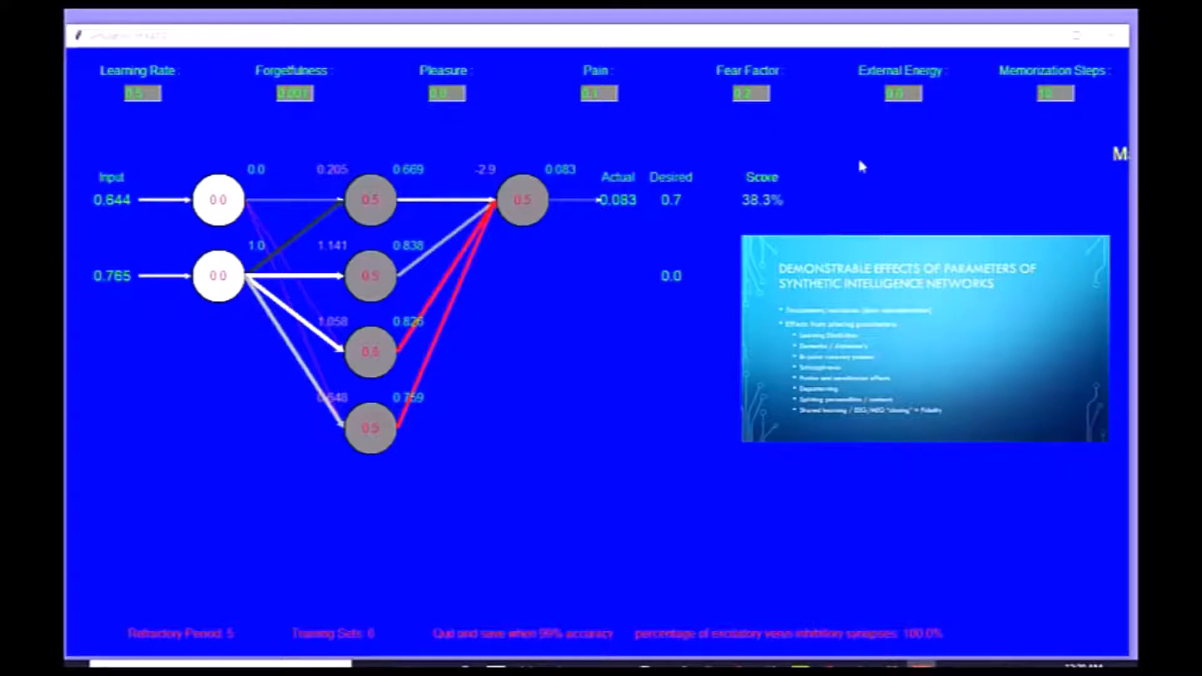
mouse_move(677, 138)
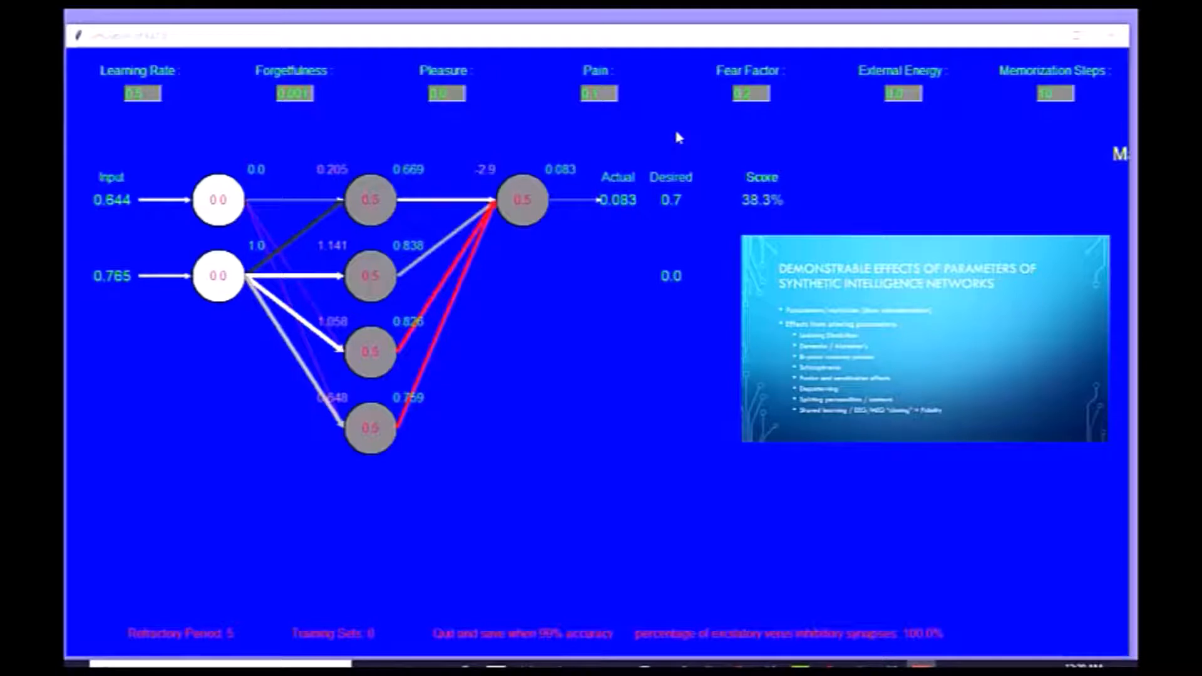
mouse_move(101, 159)
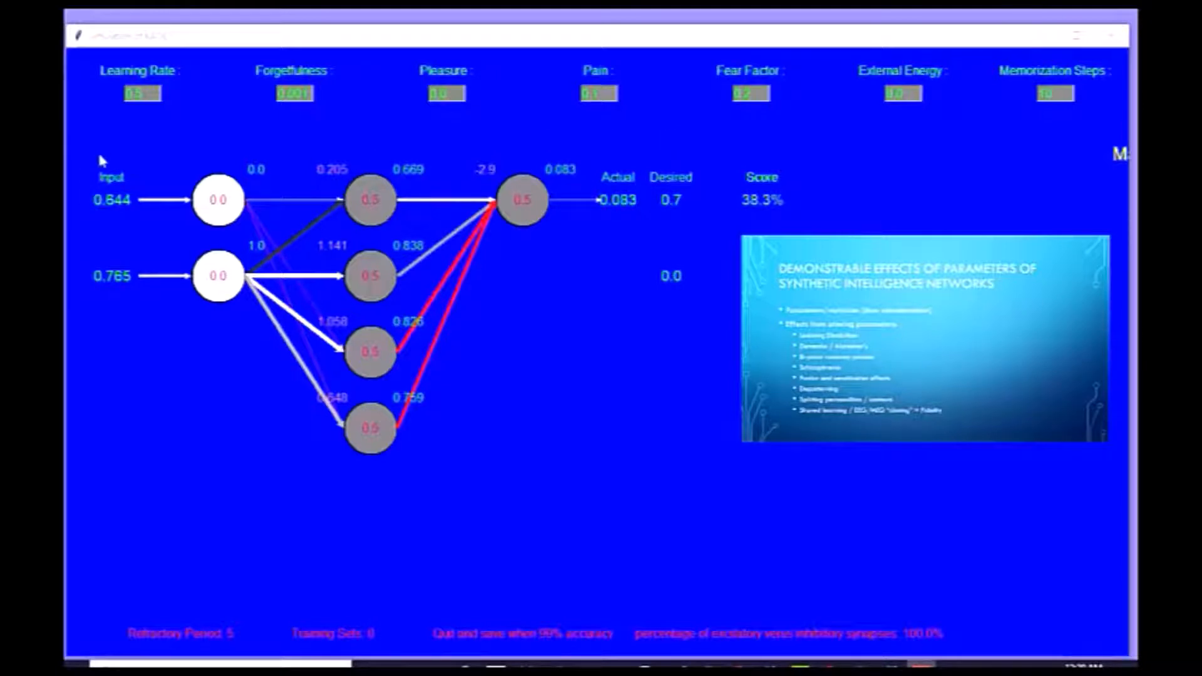
mouse_move(134, 176)
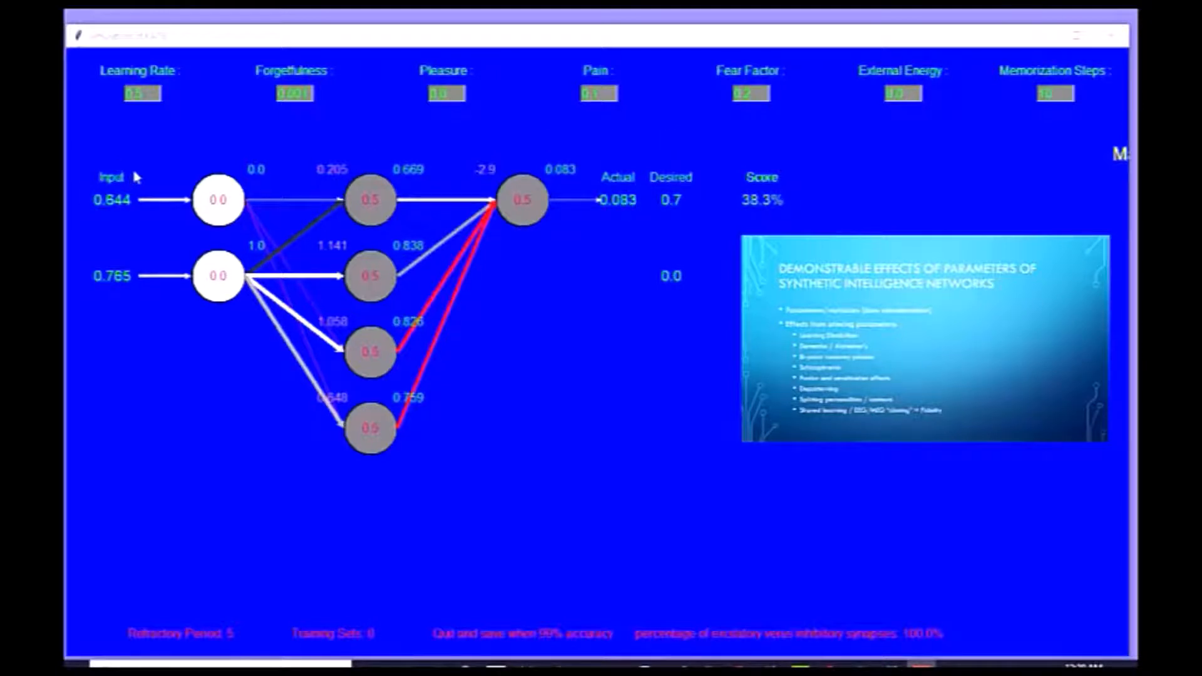
mouse_move(1073, 121)
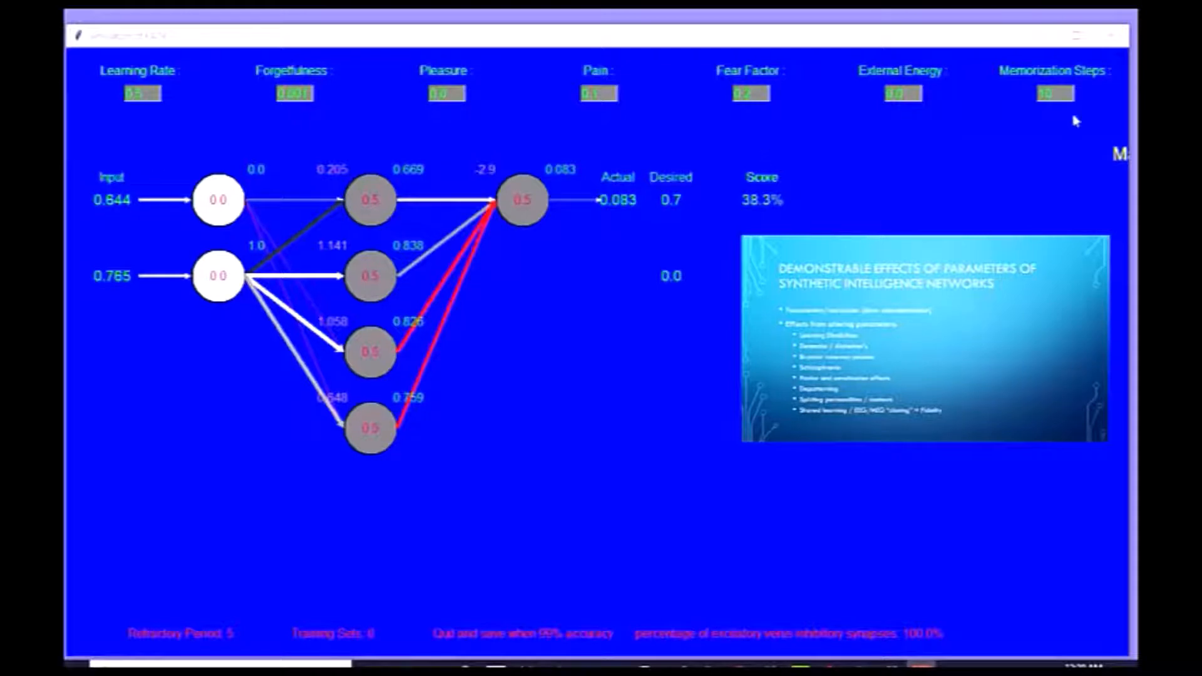
mouse_move(995, 137)
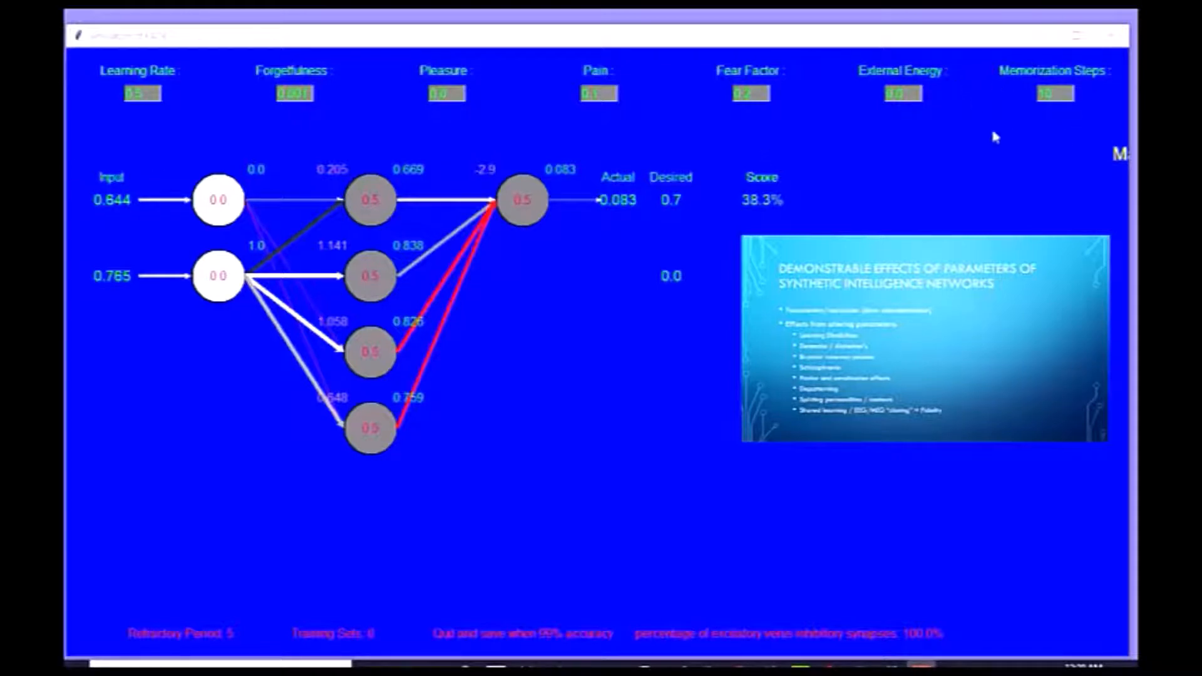
mouse_move(618, 289)
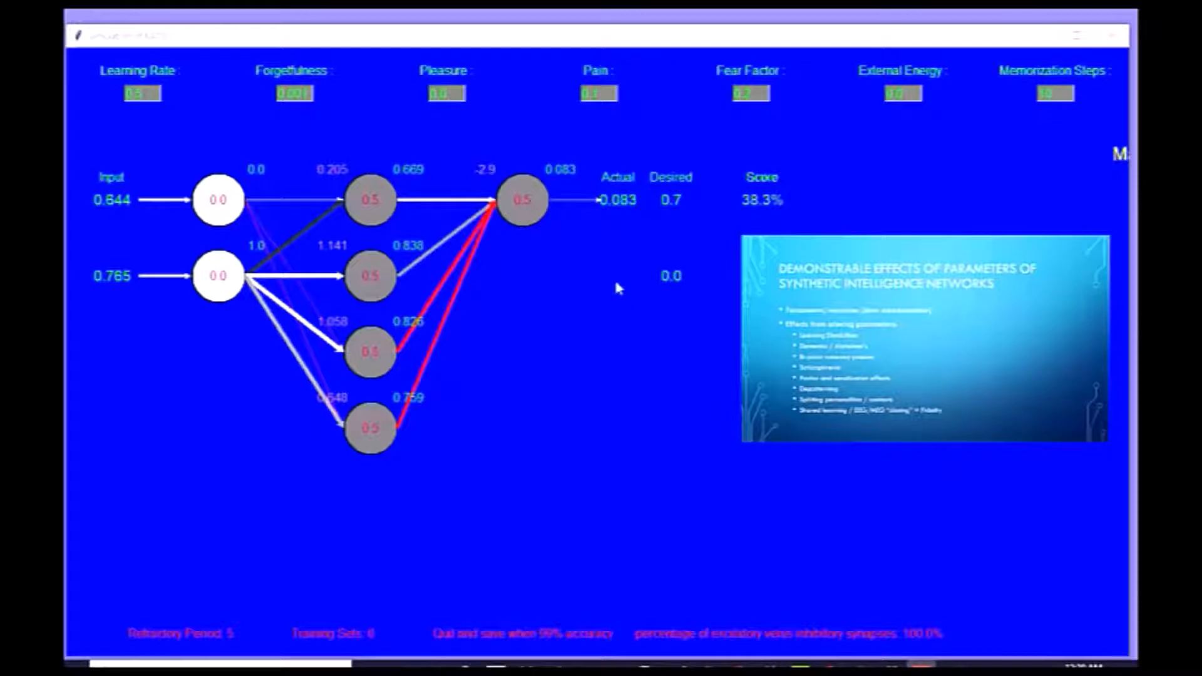
mouse_move(144, 116)
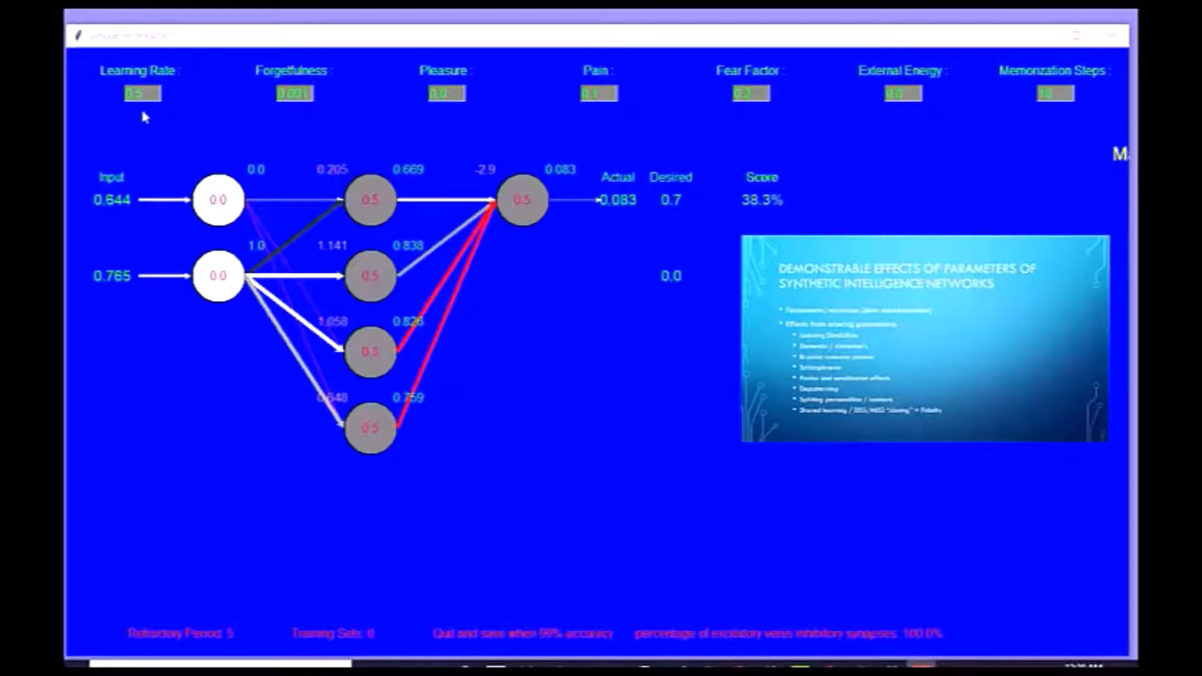
mouse_move(326, 148)
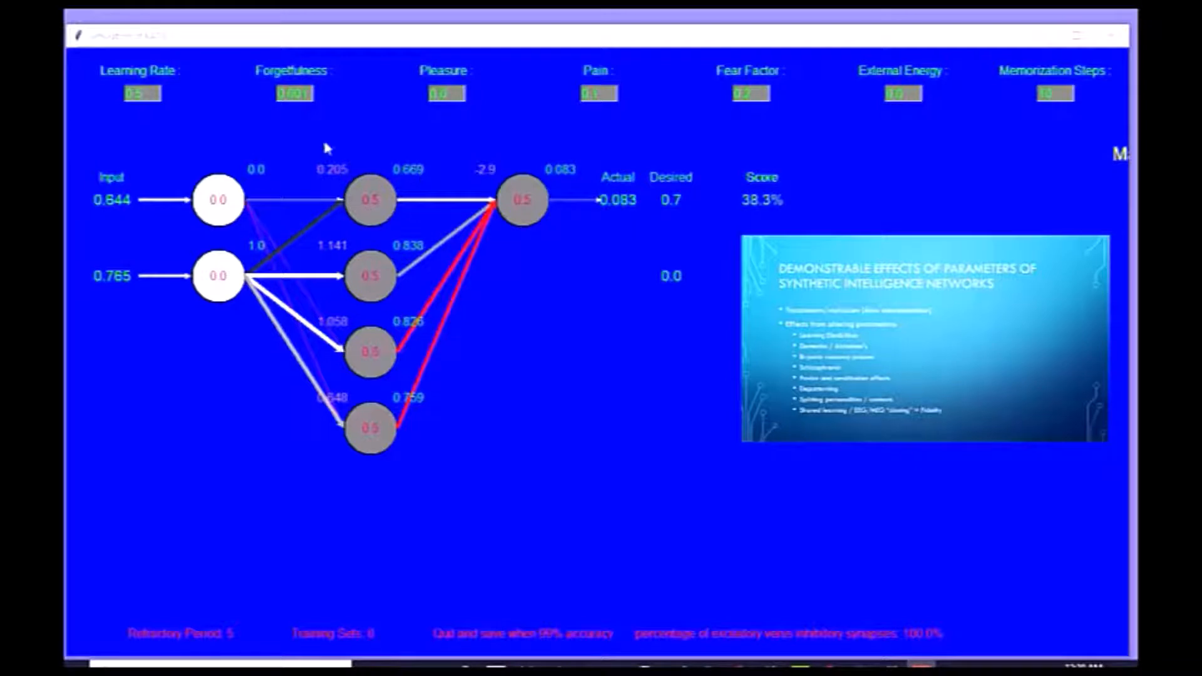
mouse_move(302, 506)
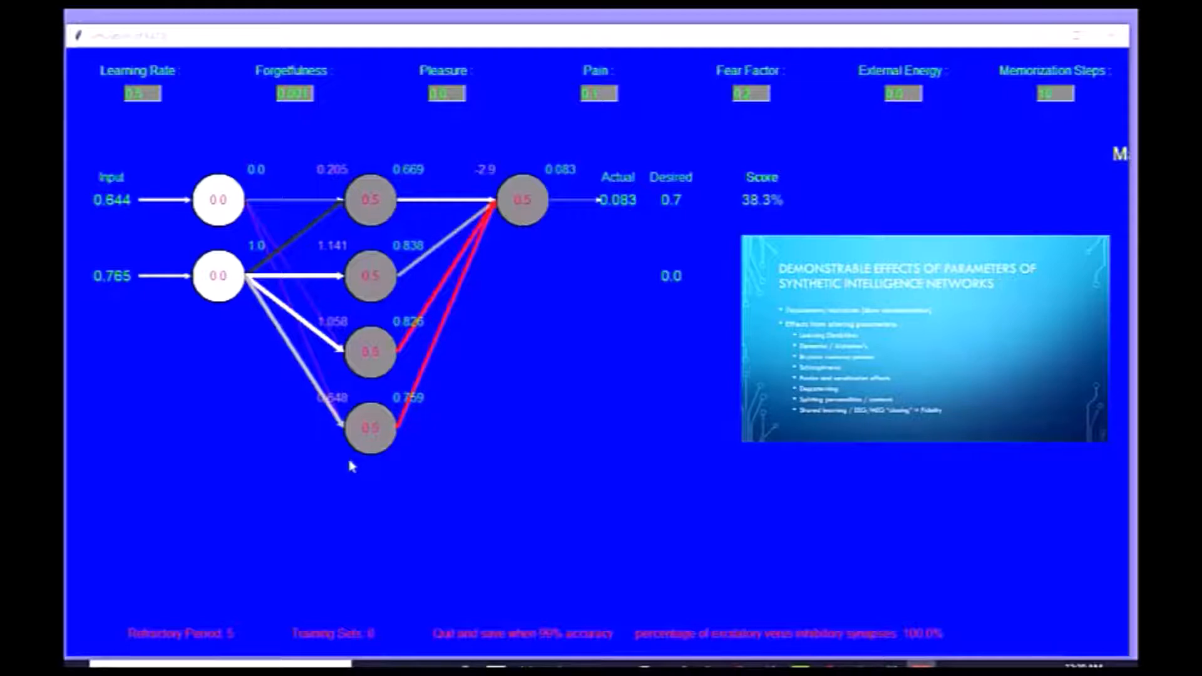
mouse_move(245, 397)
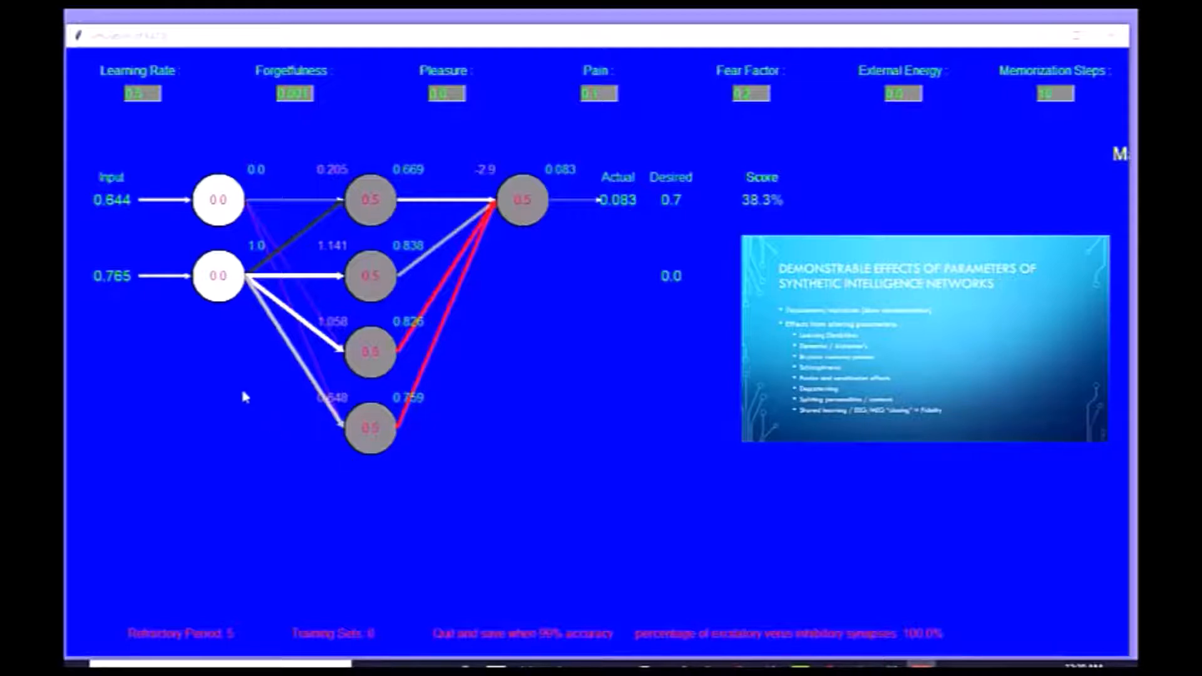
mouse_move(145, 322)
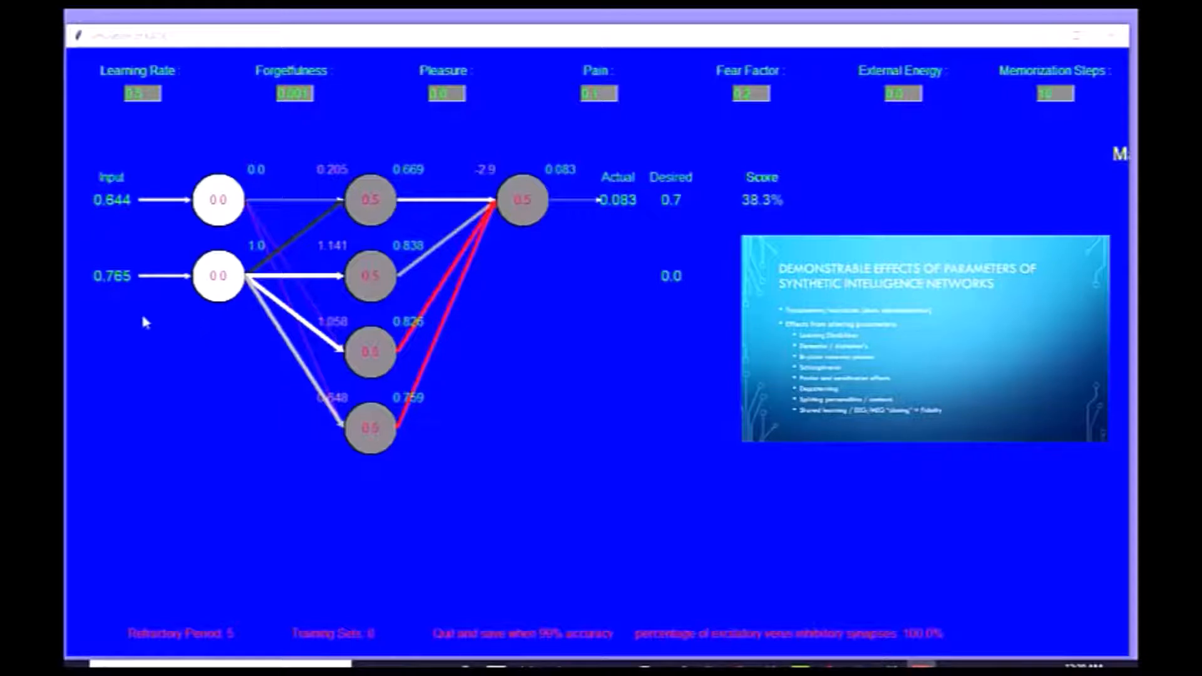
mouse_move(237, 337)
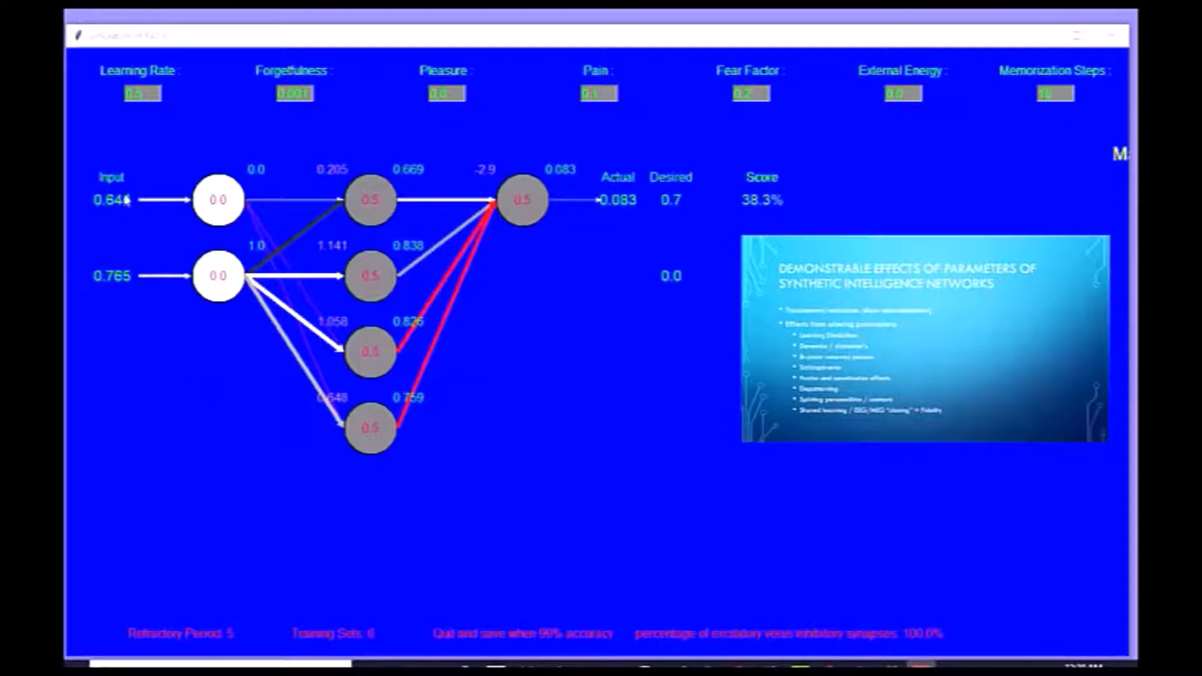
mouse_move(102, 405)
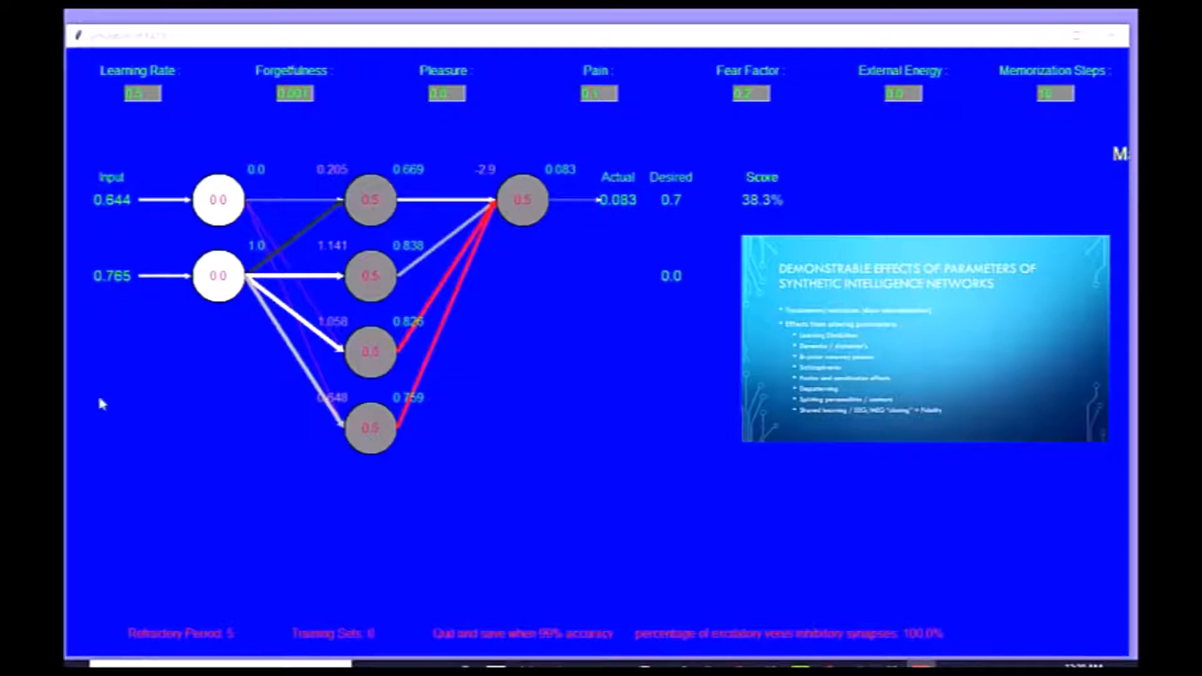
mouse_move(490, 434)
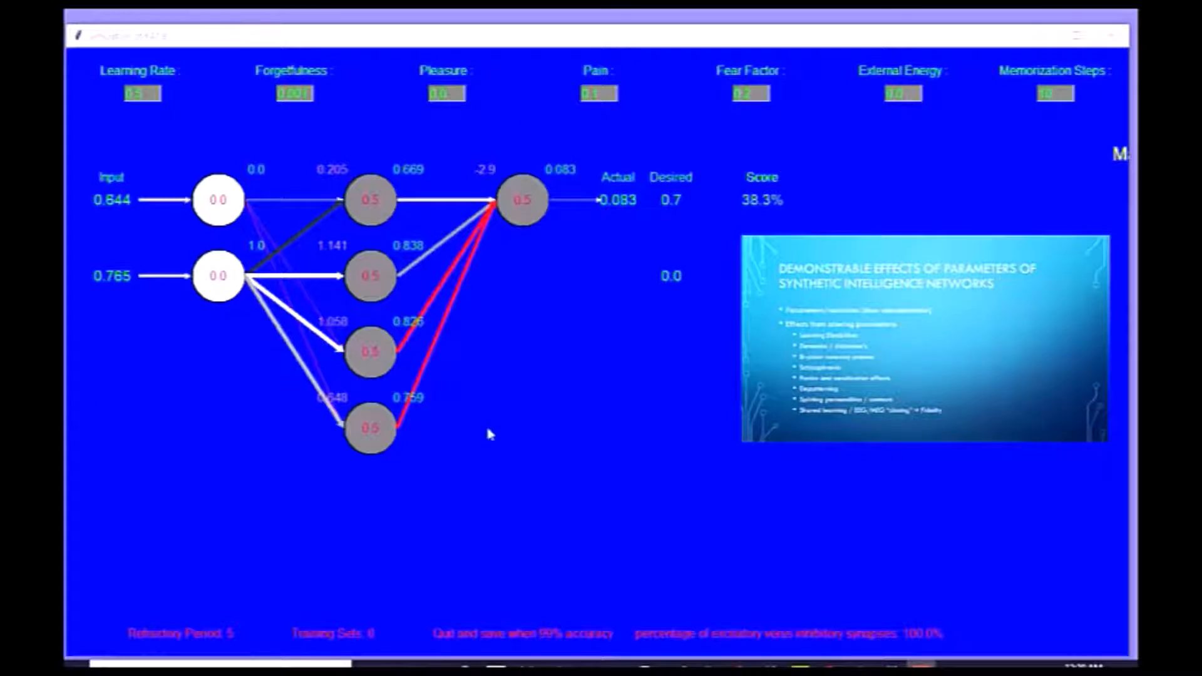
mouse_move(263, 441)
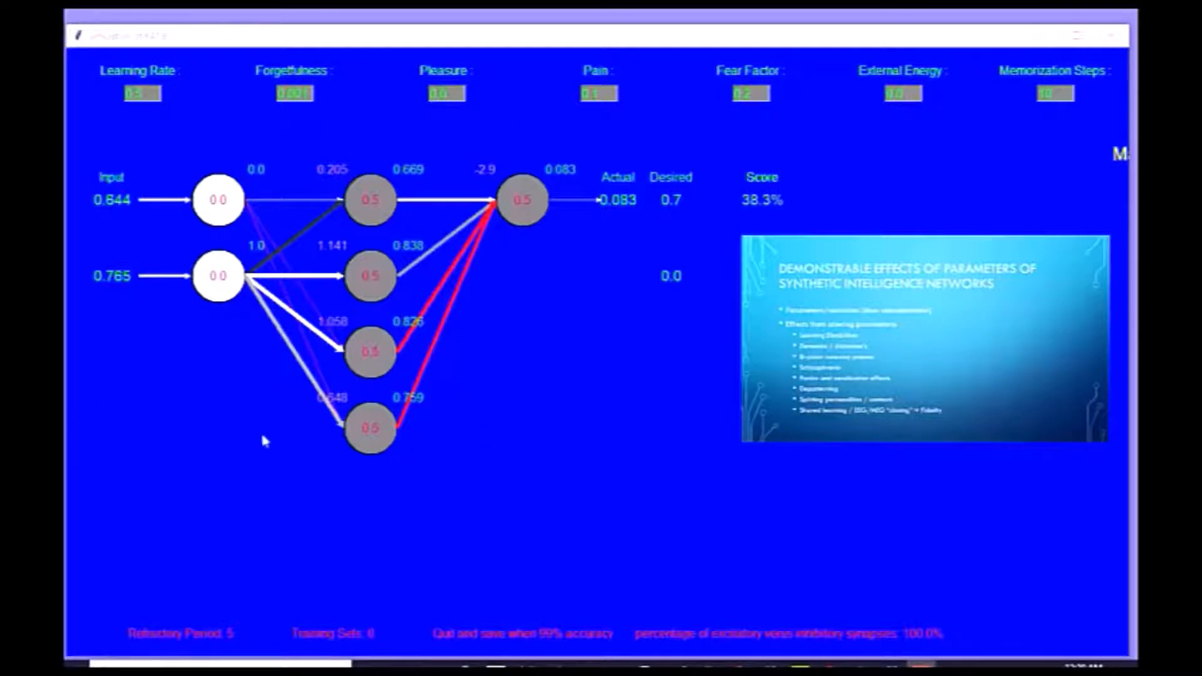
mouse_move(641, 517)
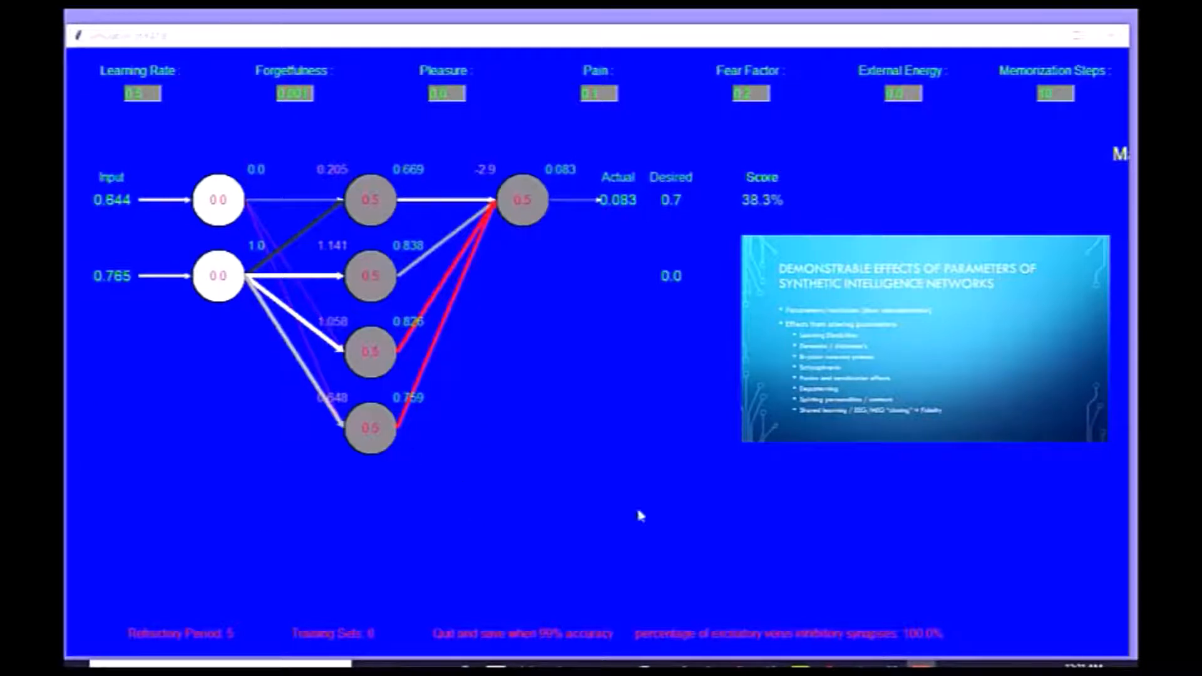
mouse_move(886, 122)
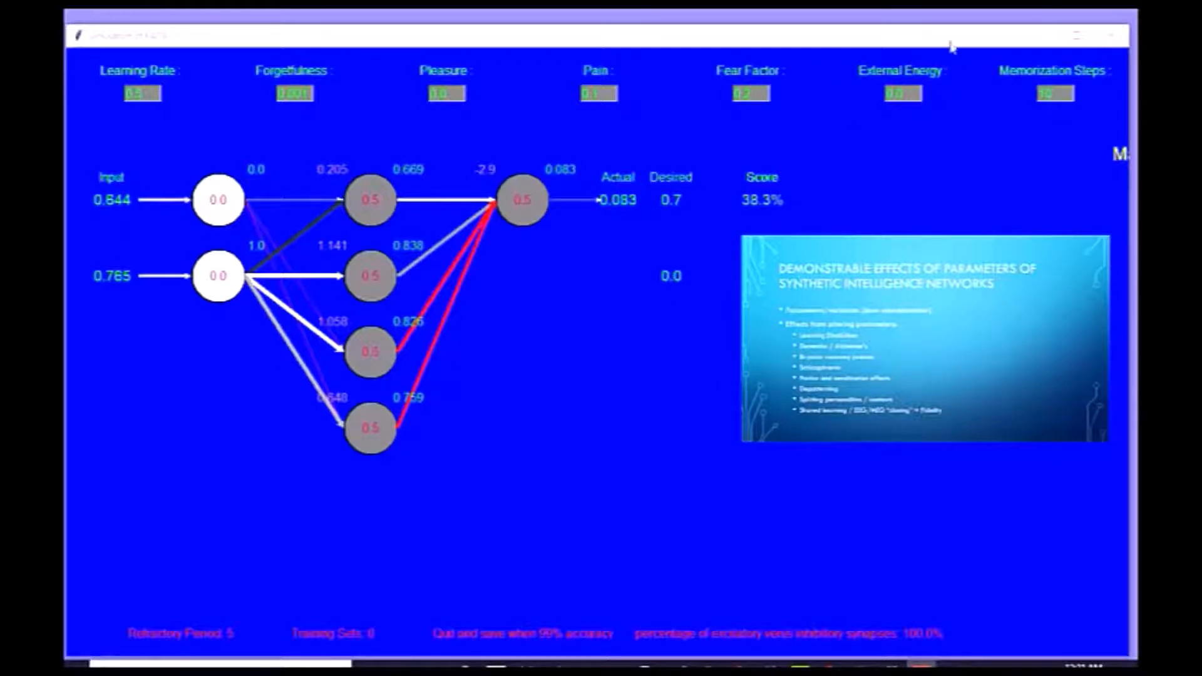
mouse_move(955, 61)
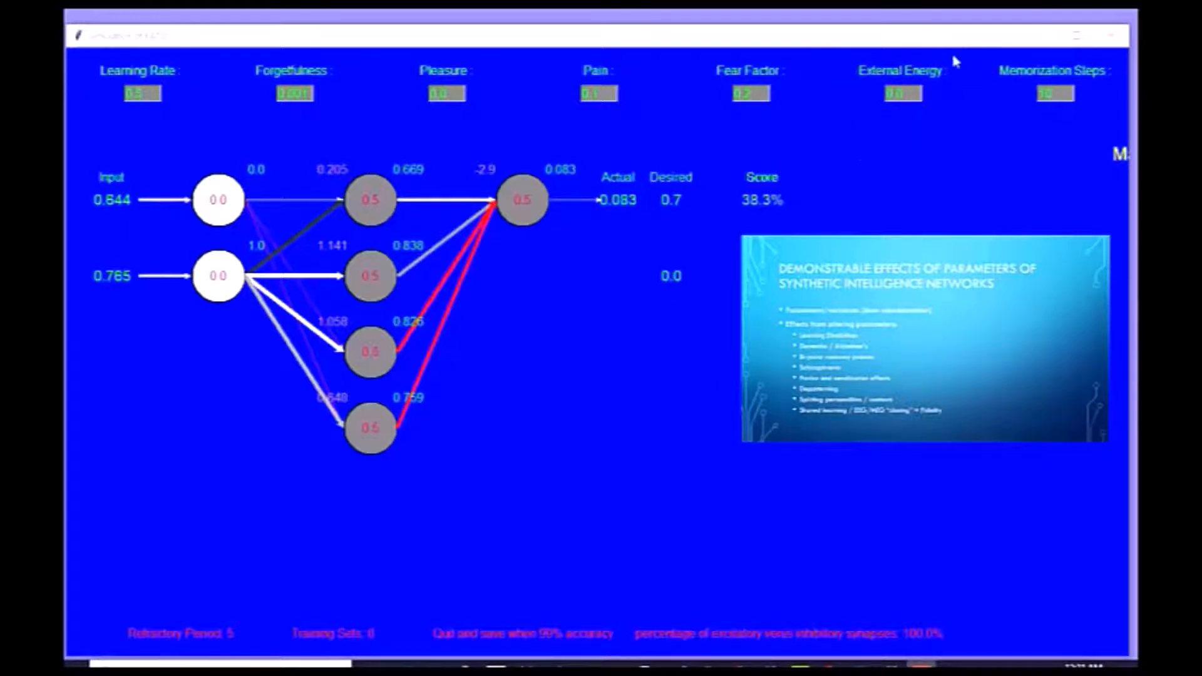
mouse_move(910, 124)
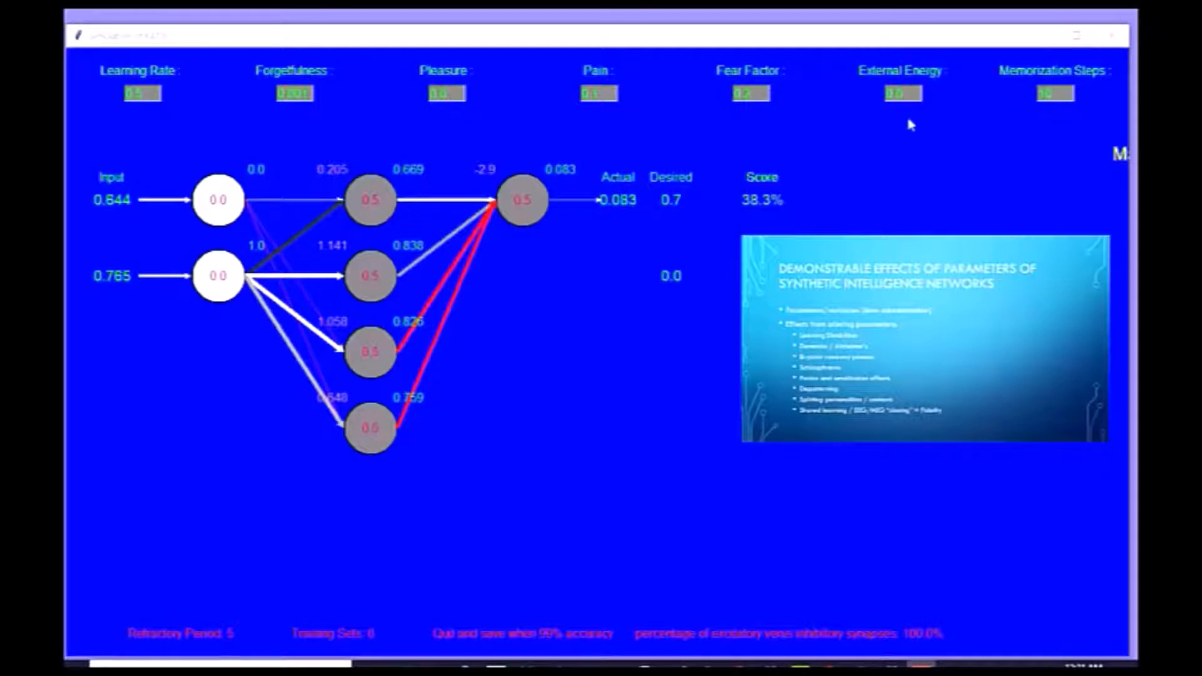
mouse_move(538, 343)
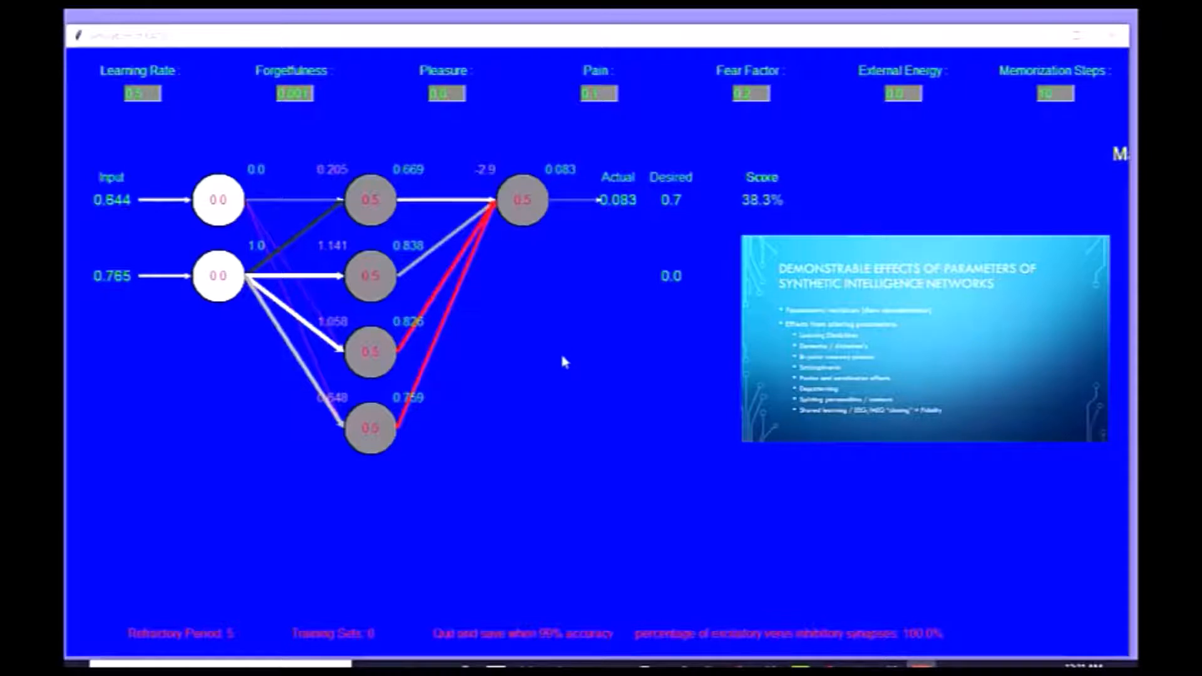
mouse_move(589, 365)
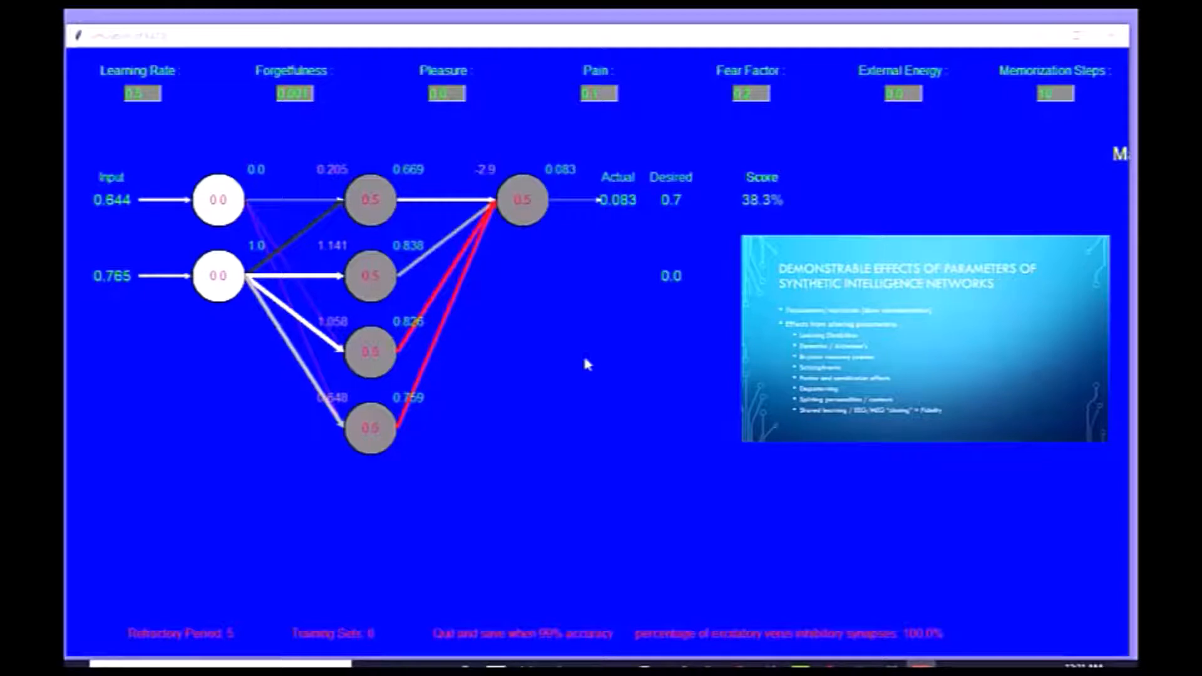
mouse_move(498, 428)
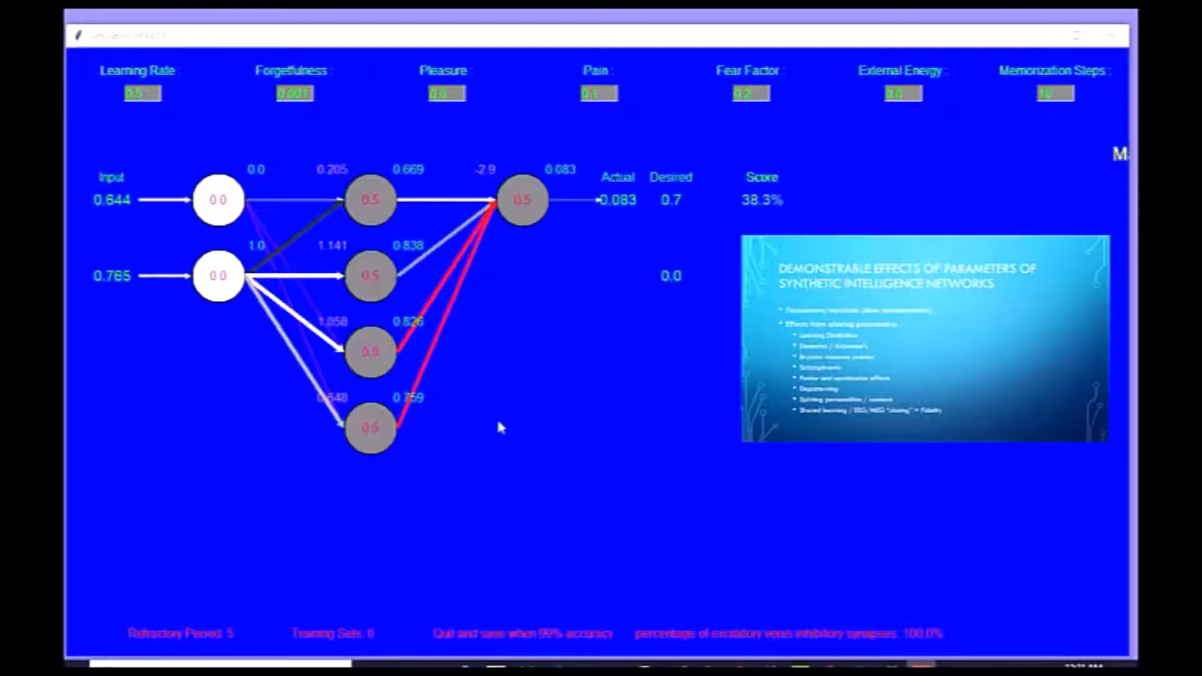
mouse_move(210, 360)
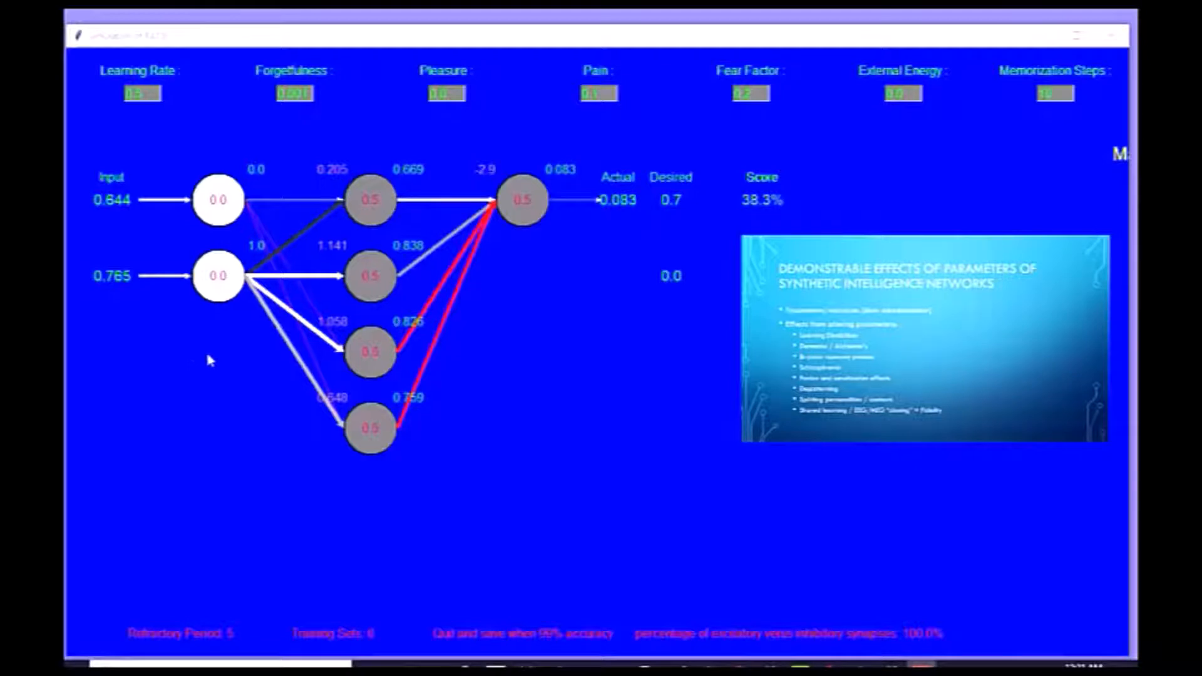
mouse_move(243, 368)
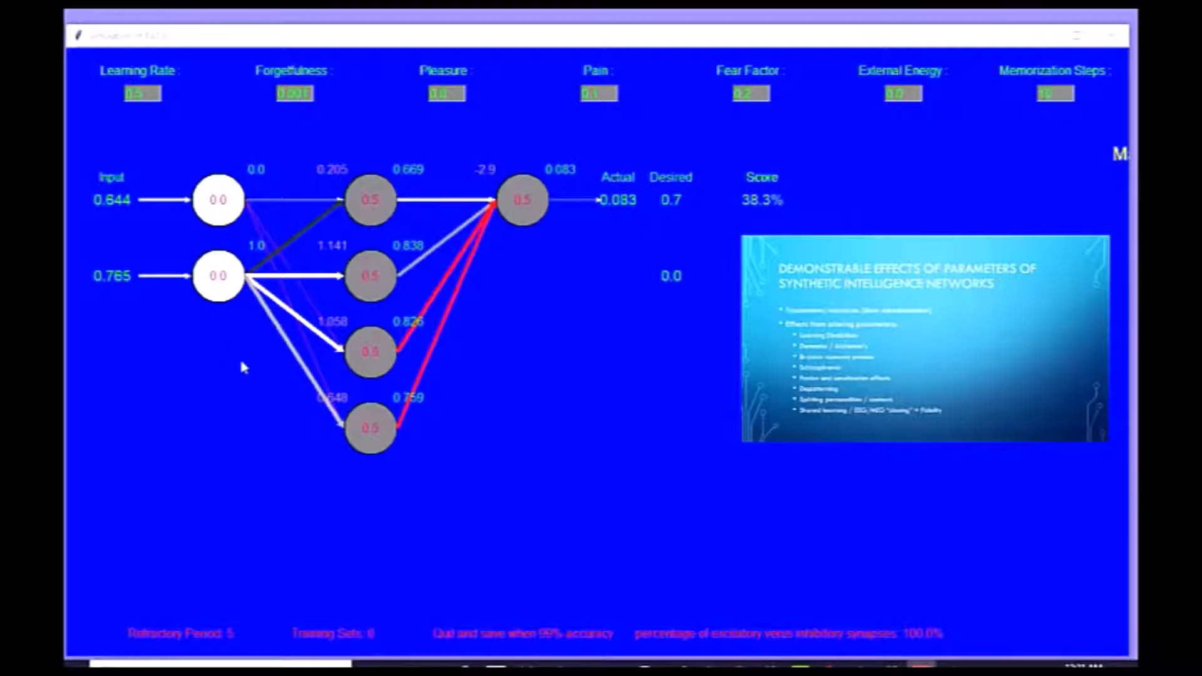
mouse_move(483, 490)
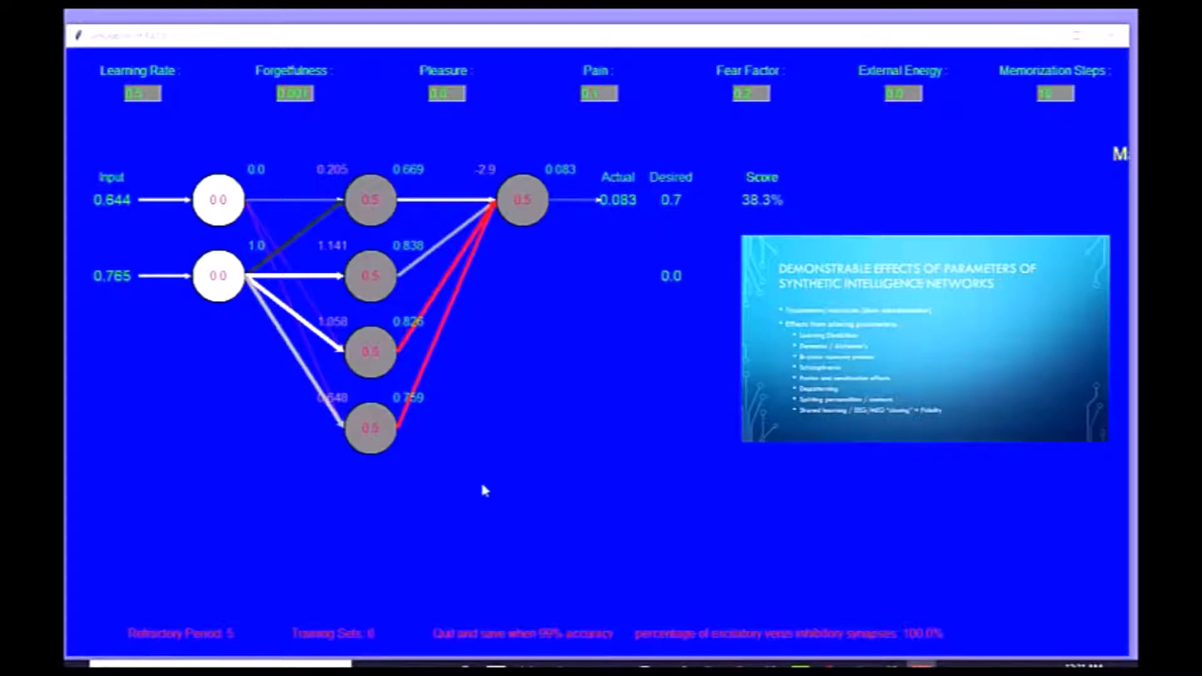
mouse_move(617, 404)
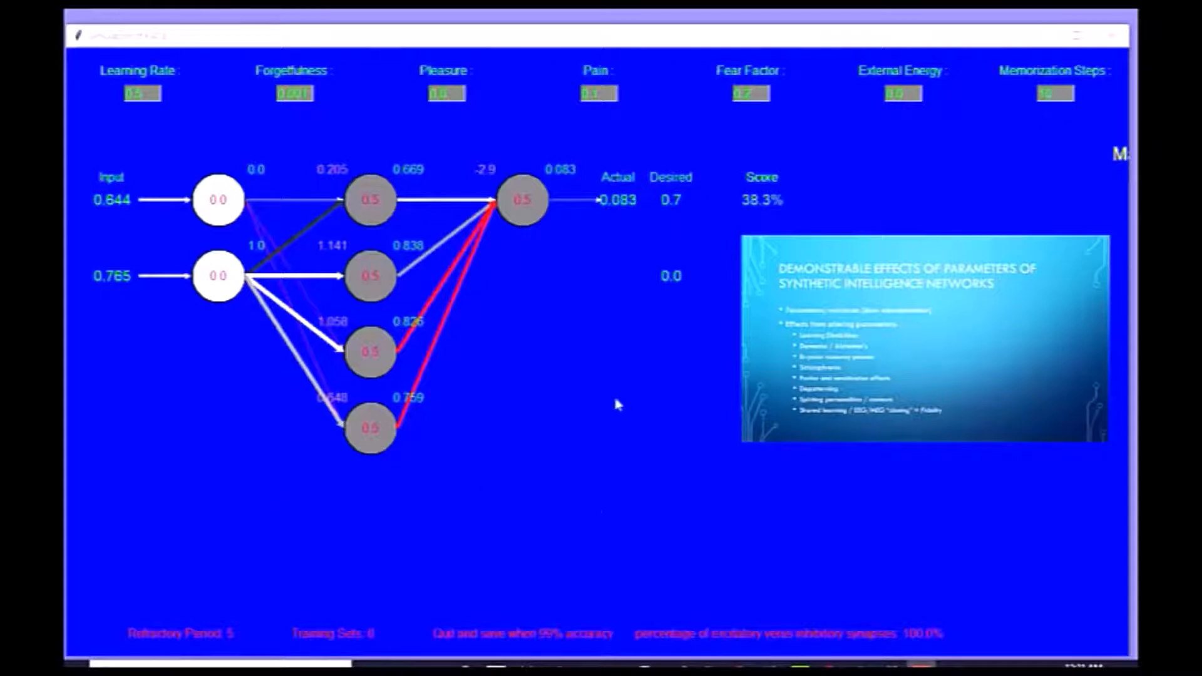
mouse_move(513, 274)
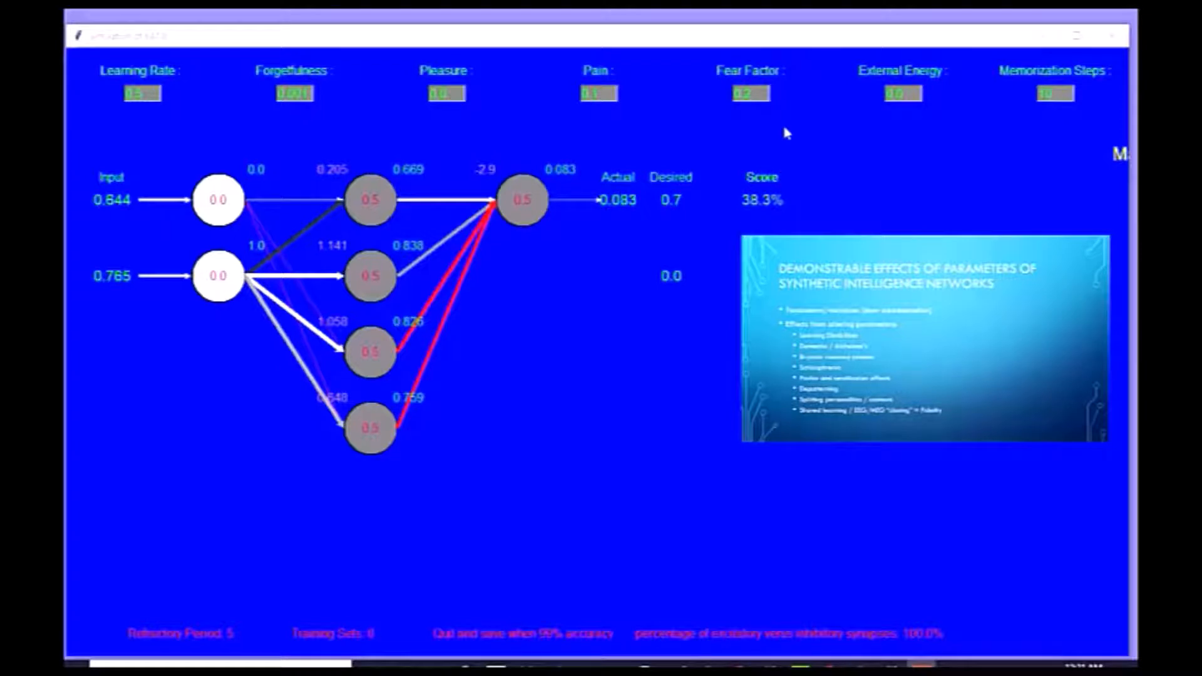
mouse_move(688, 95)
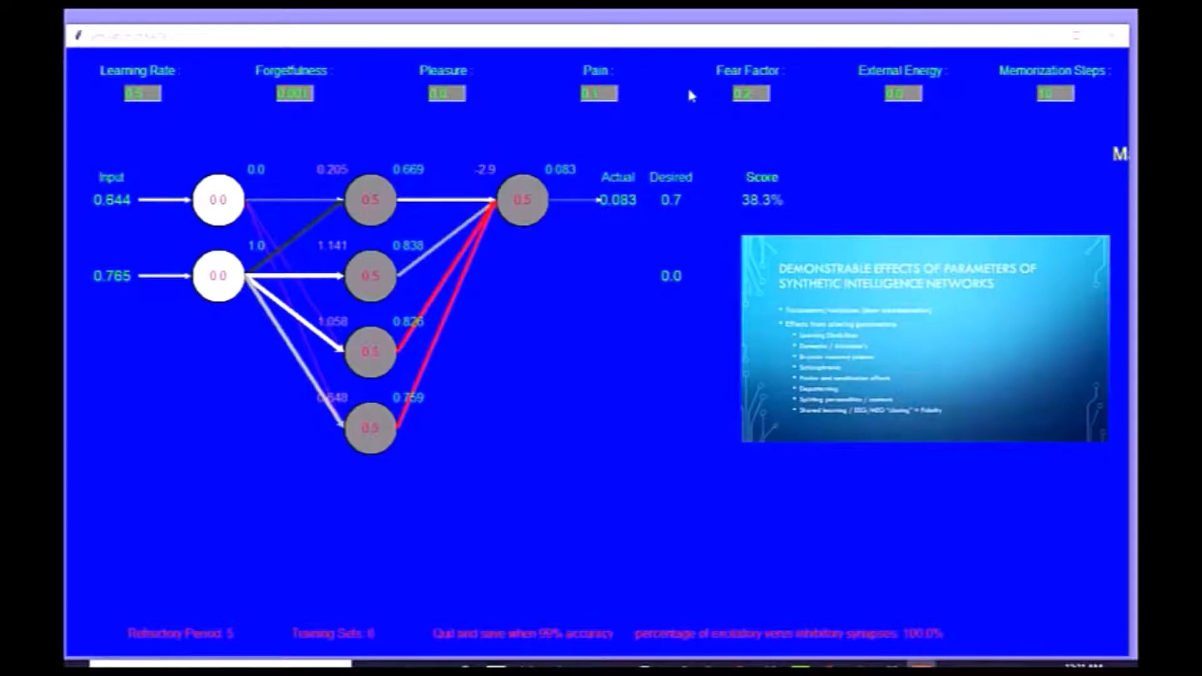
mouse_move(778, 135)
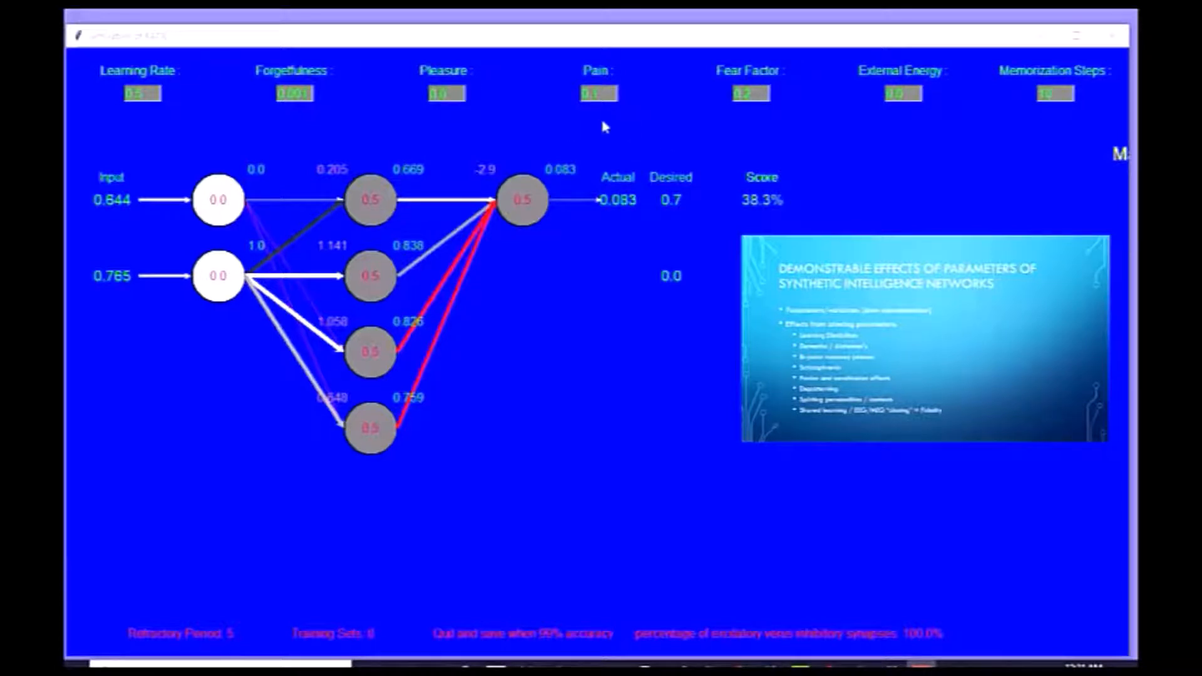
mouse_move(599, 126)
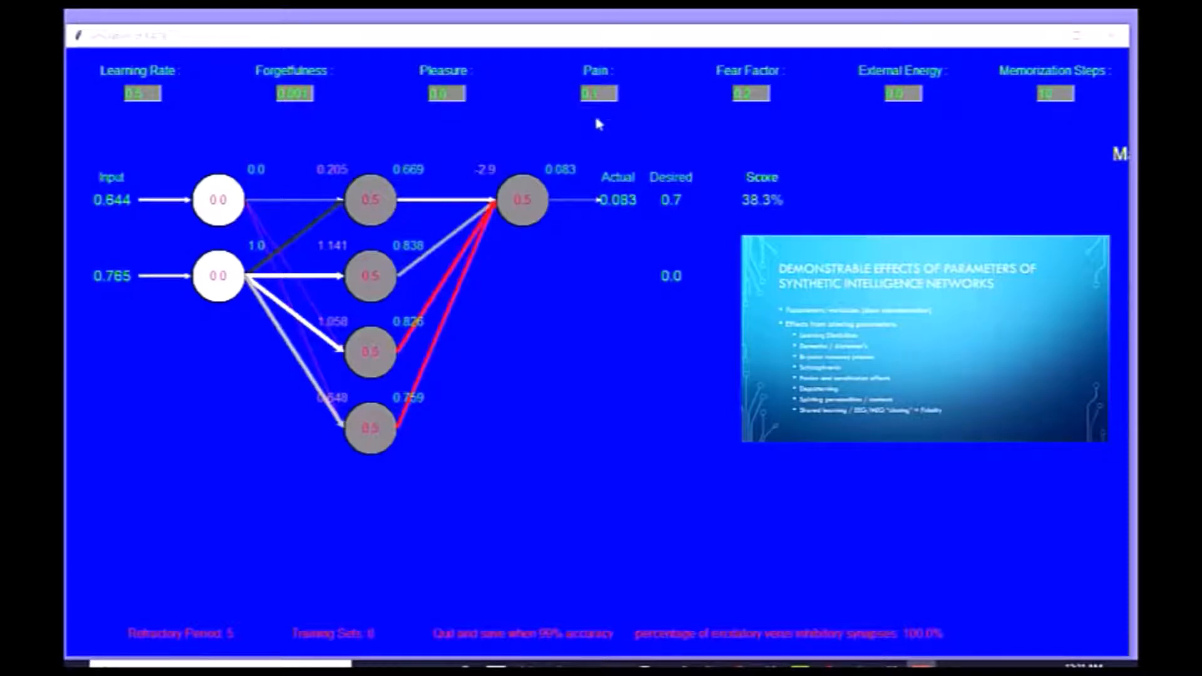
mouse_move(460, 184)
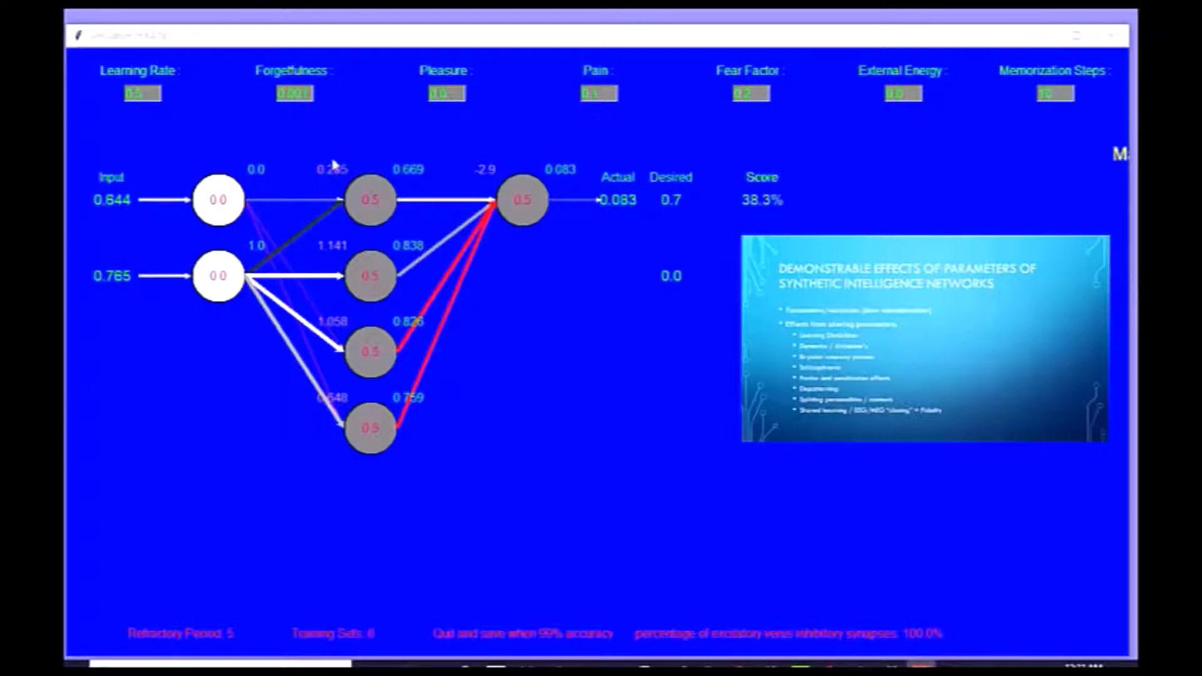
mouse_move(463, 256)
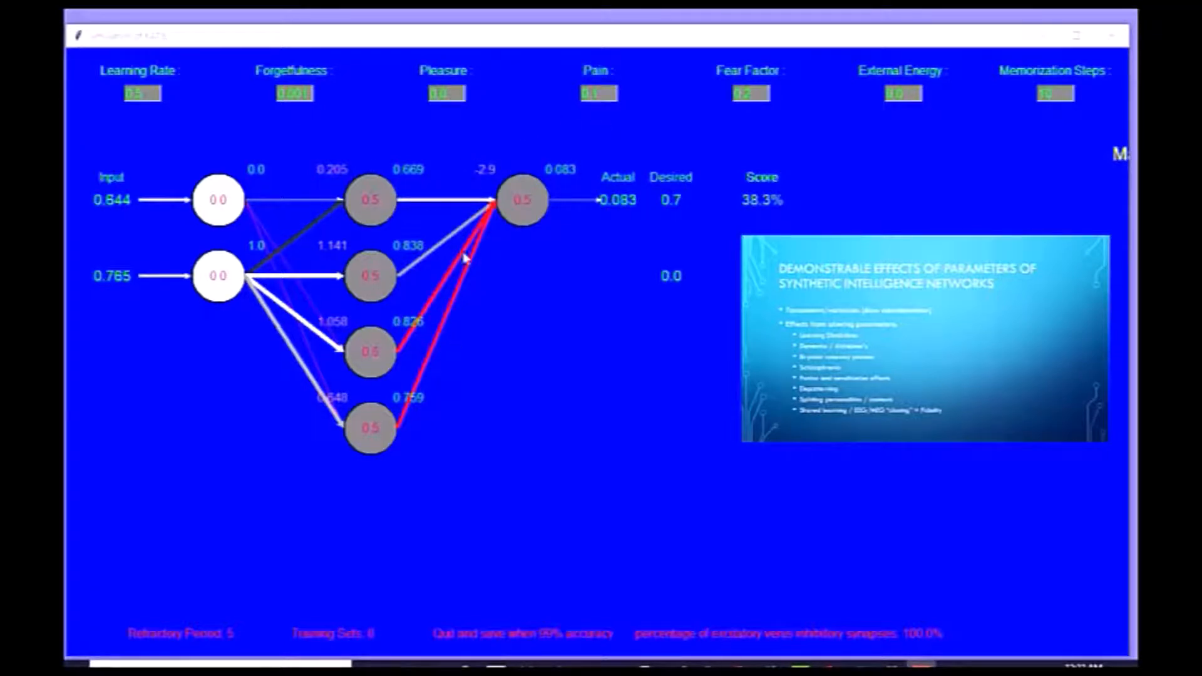
mouse_move(527, 320)
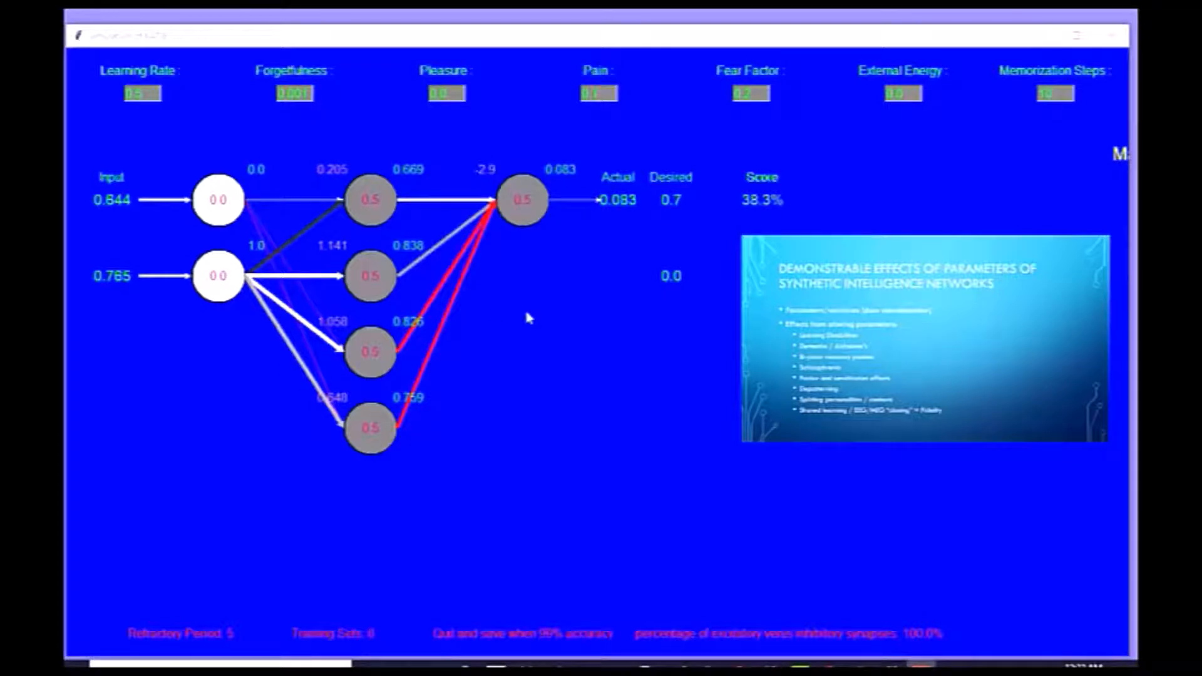
mouse_move(543, 289)
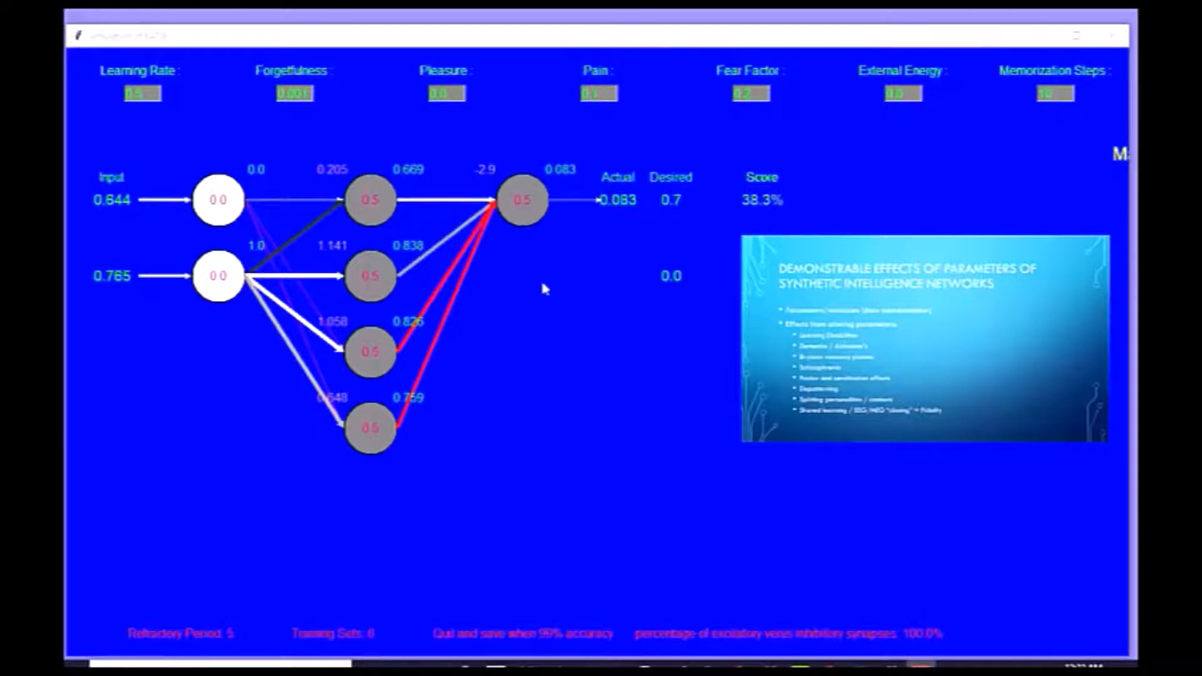
mouse_move(770, 125)
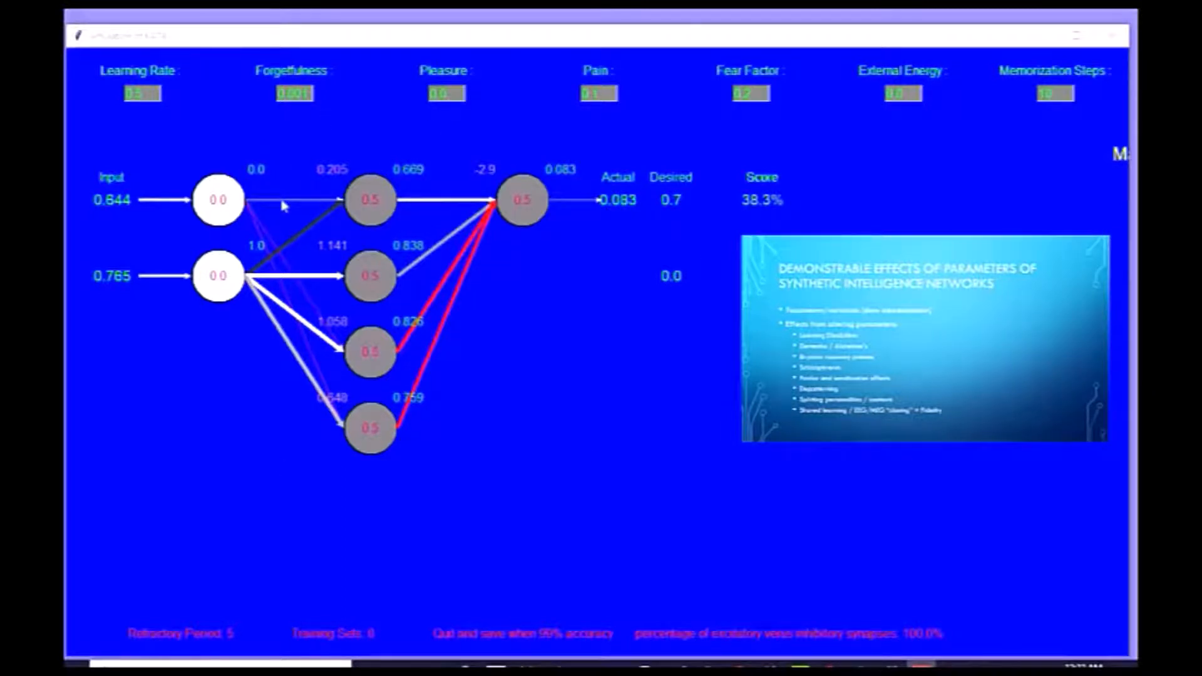
mouse_move(490, 354)
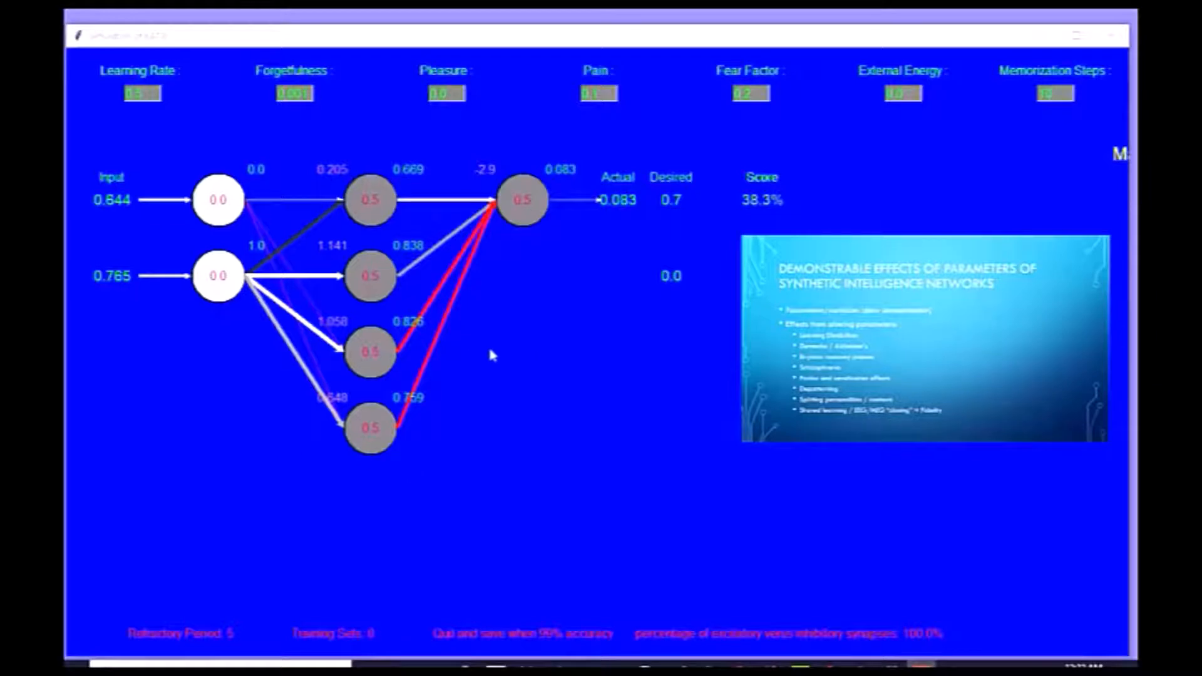
mouse_move(485, 363)
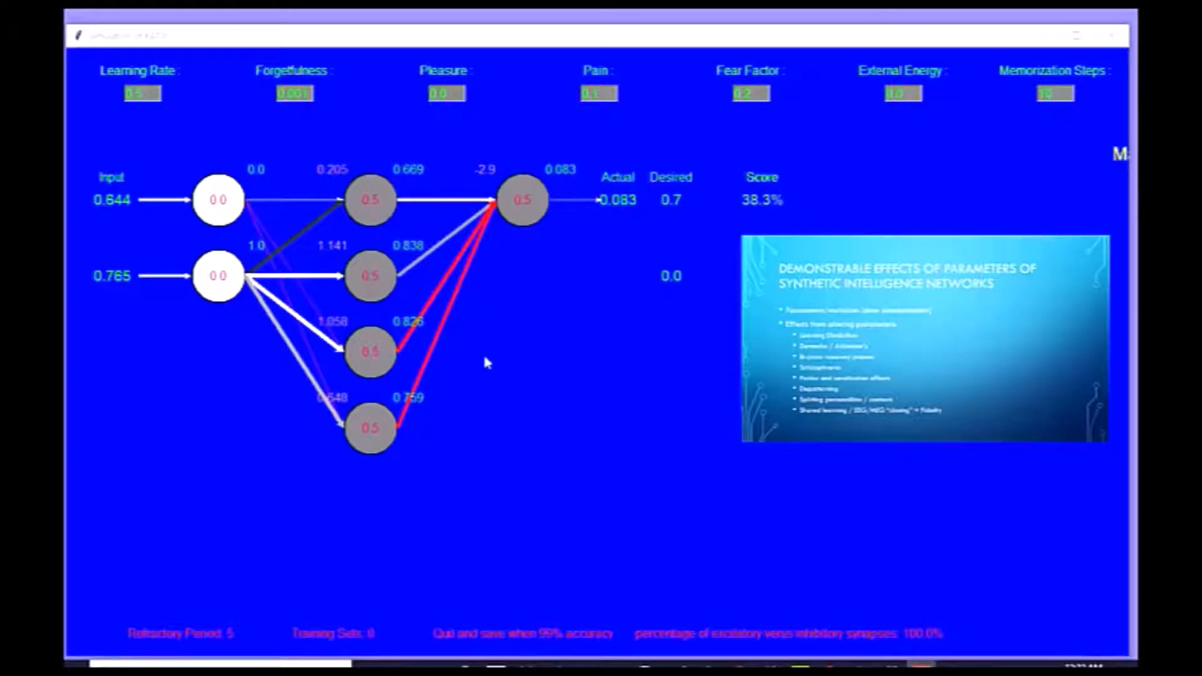
mouse_move(491, 240)
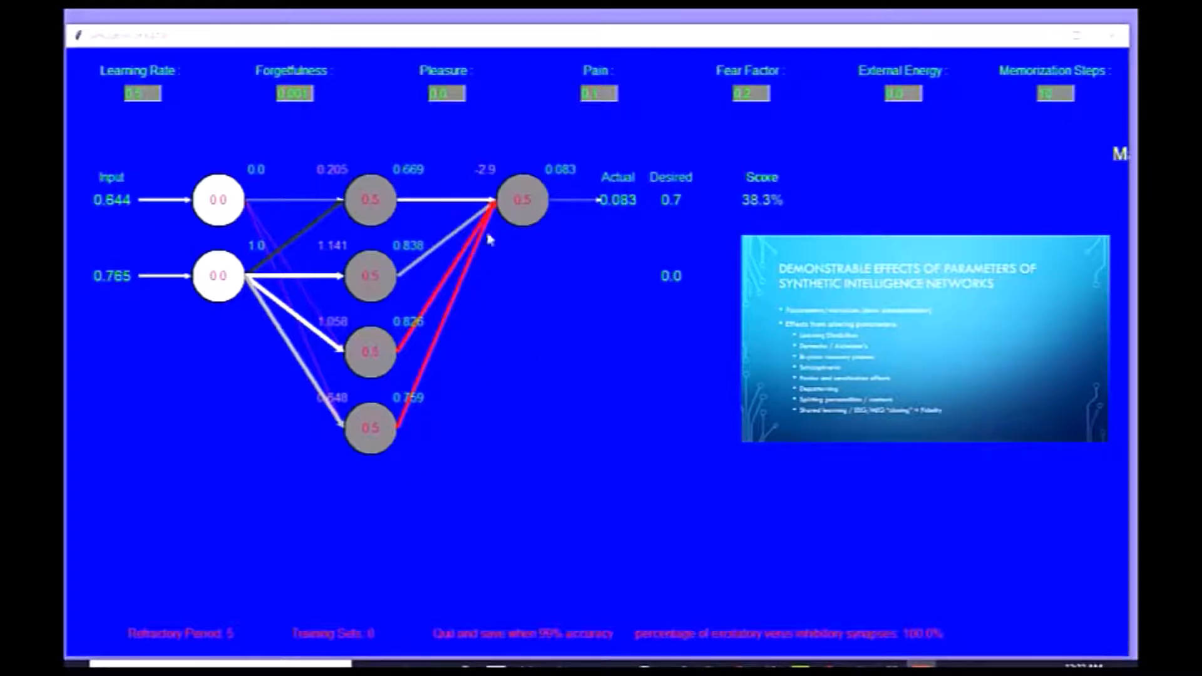
mouse_move(556, 365)
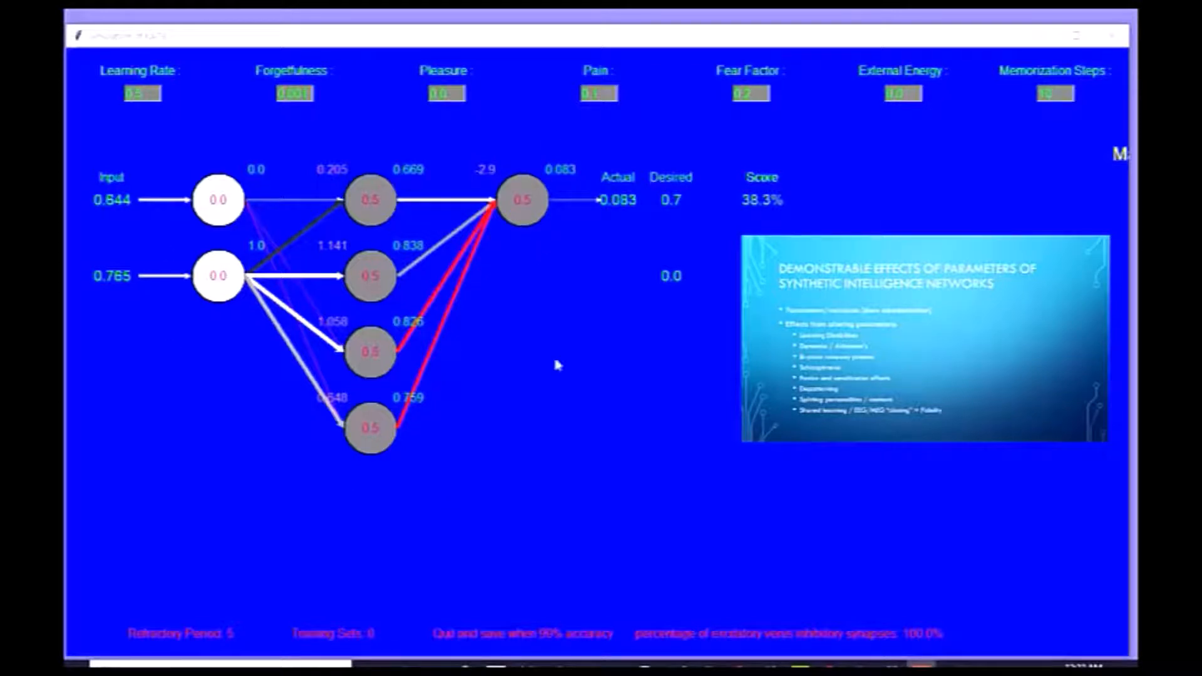
mouse_move(538, 377)
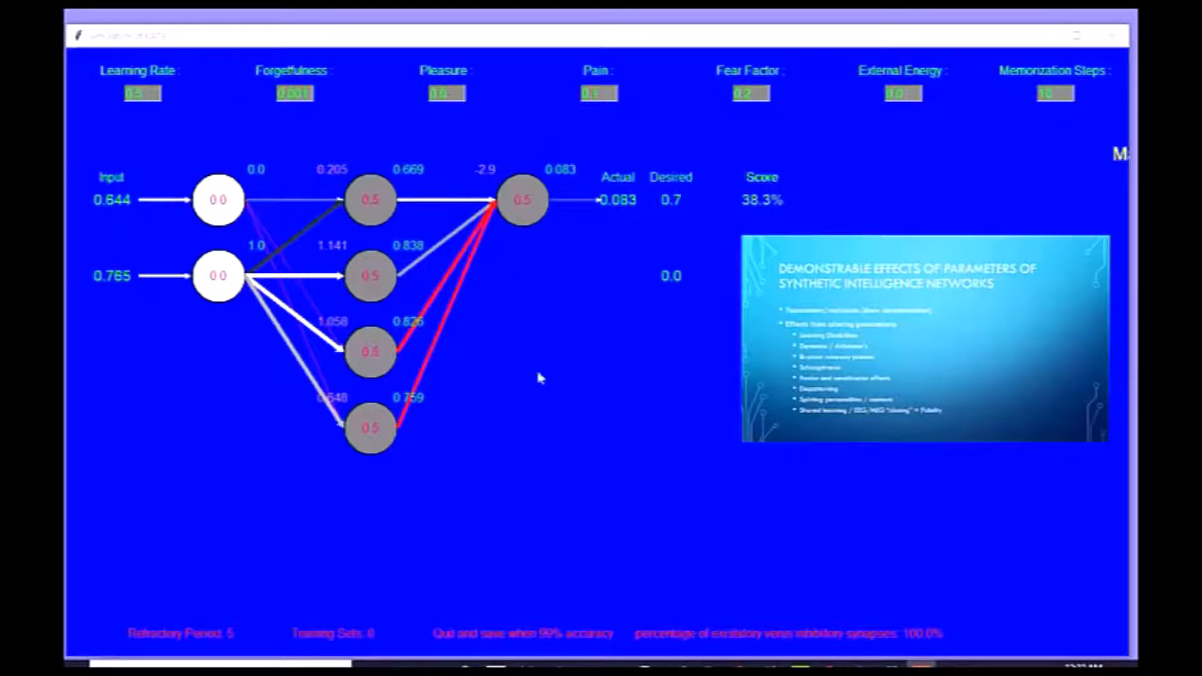
mouse_move(520, 336)
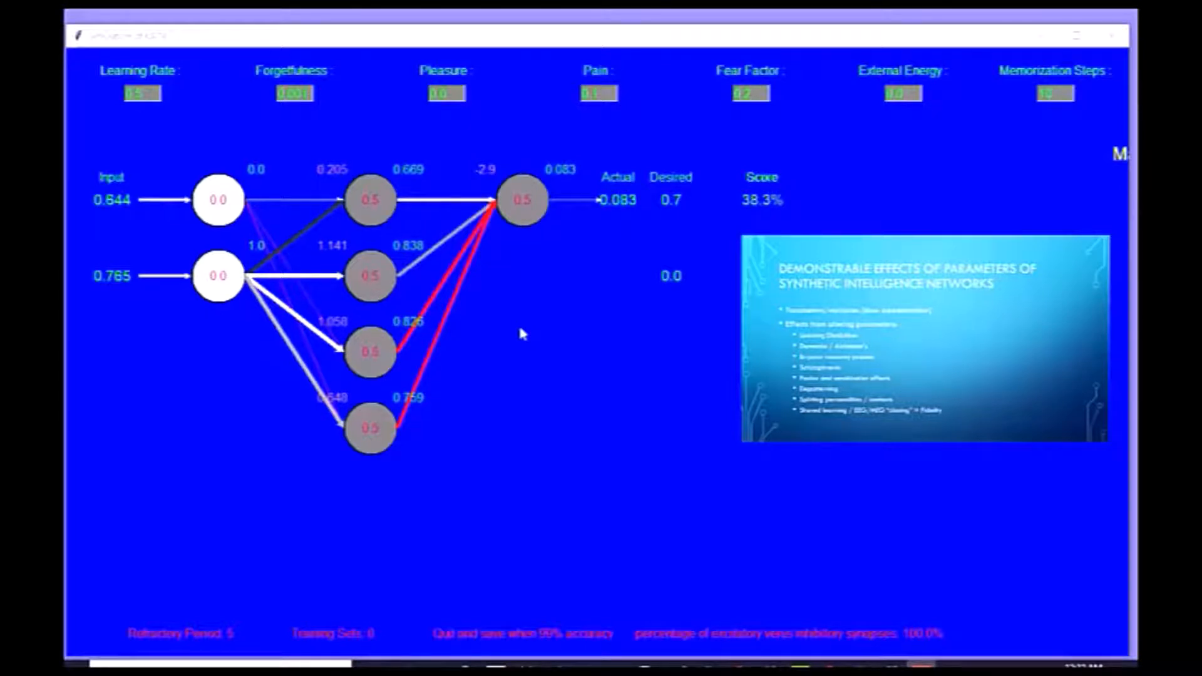
mouse_move(514, 360)
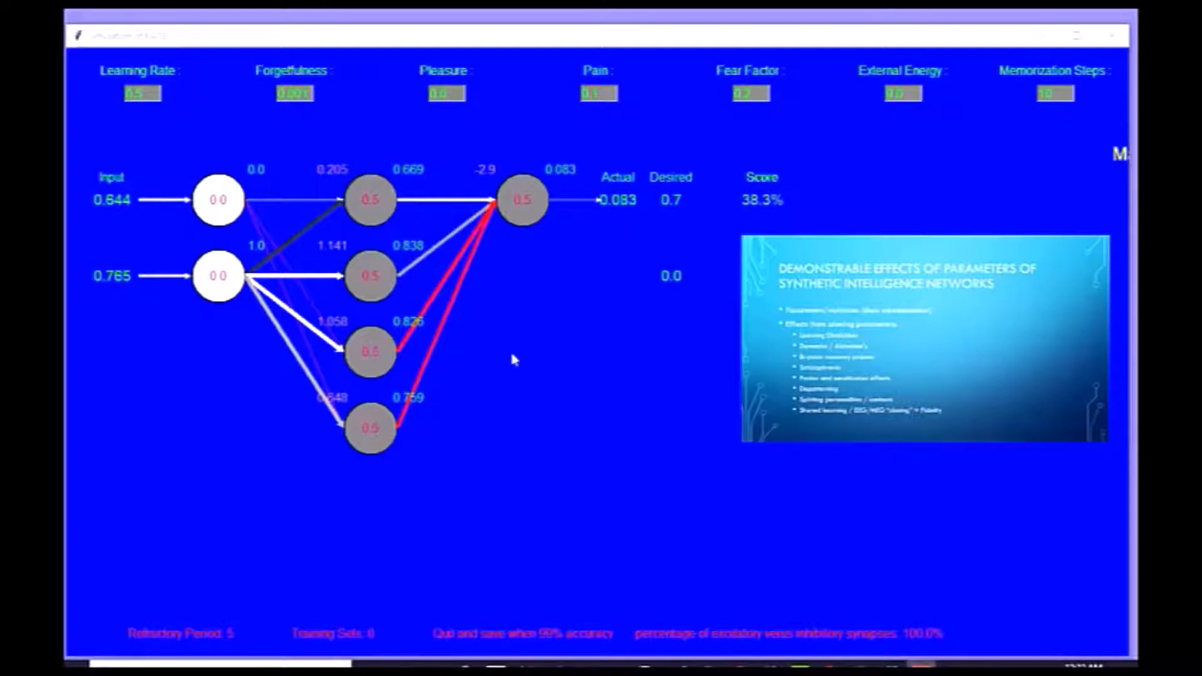
mouse_move(499, 321)
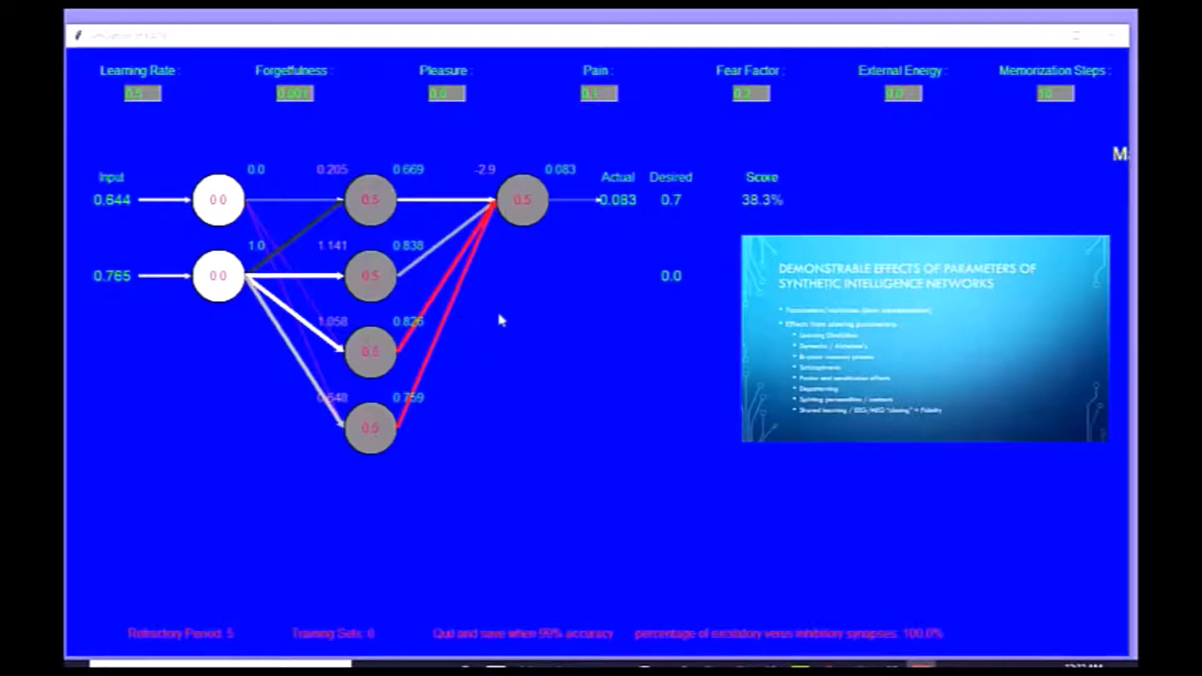
mouse_move(506, 340)
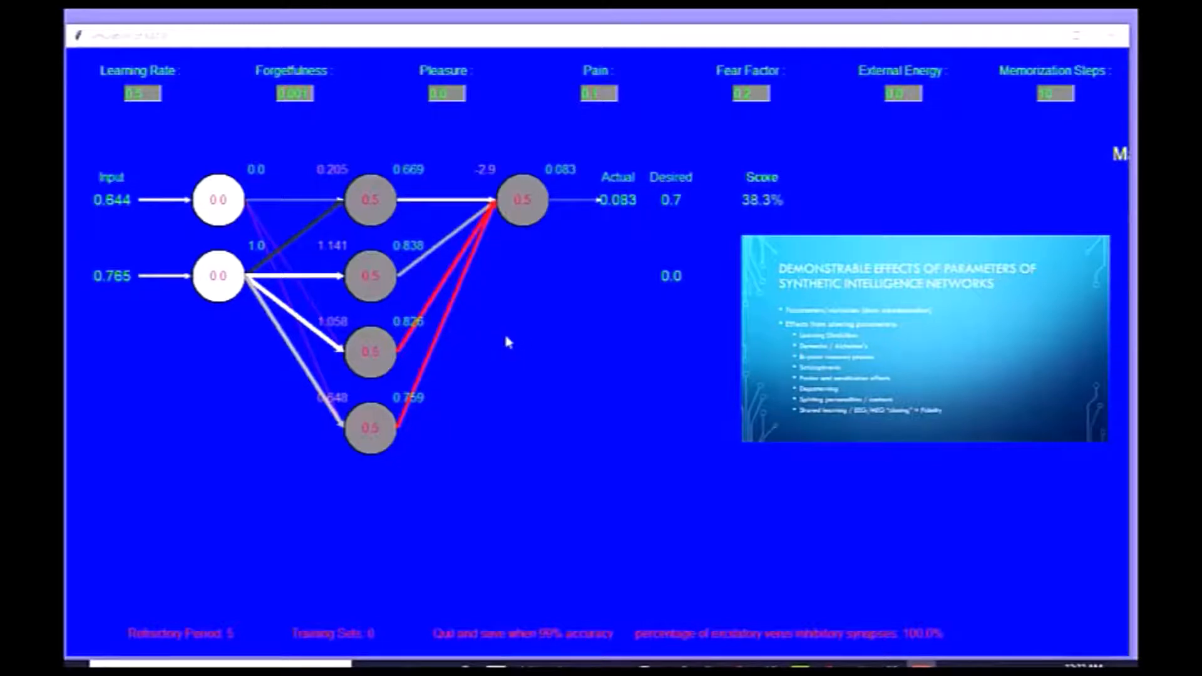
mouse_move(506, 321)
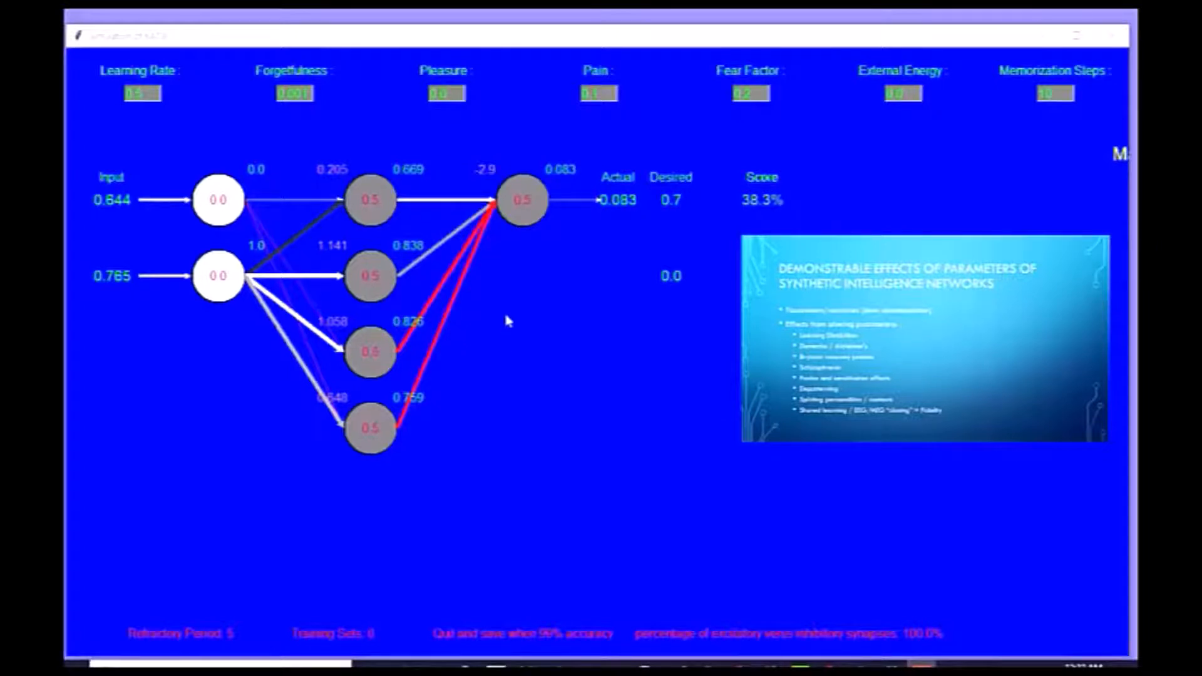
mouse_move(353, 169)
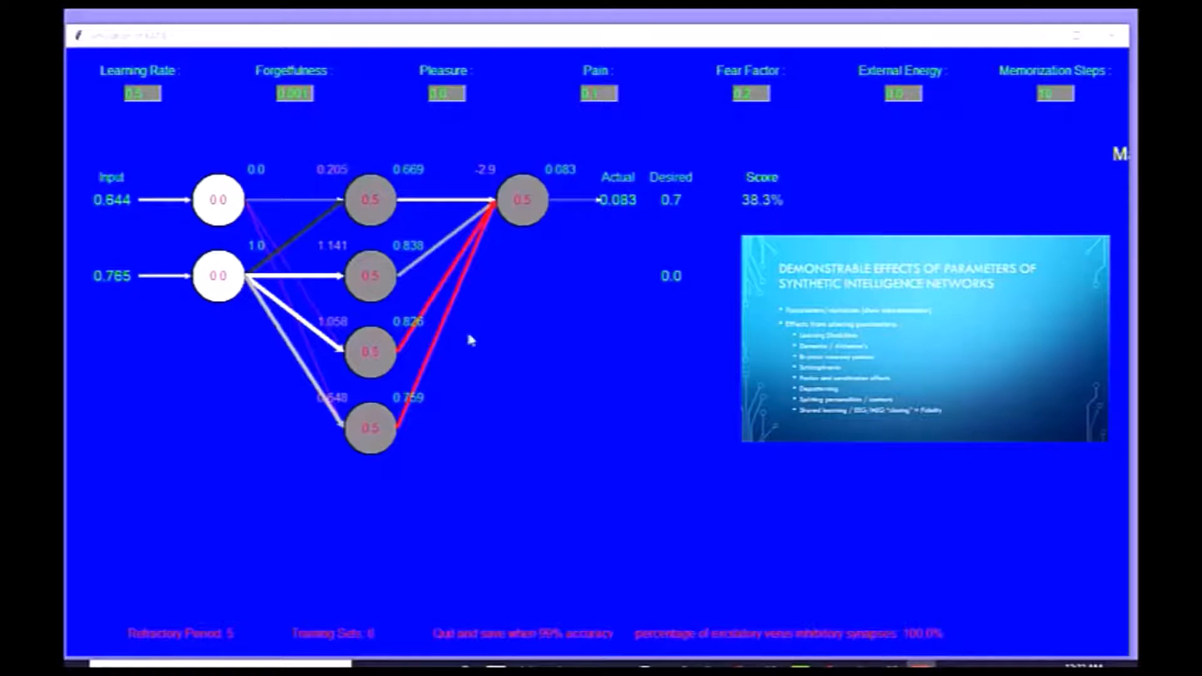
mouse_move(513, 423)
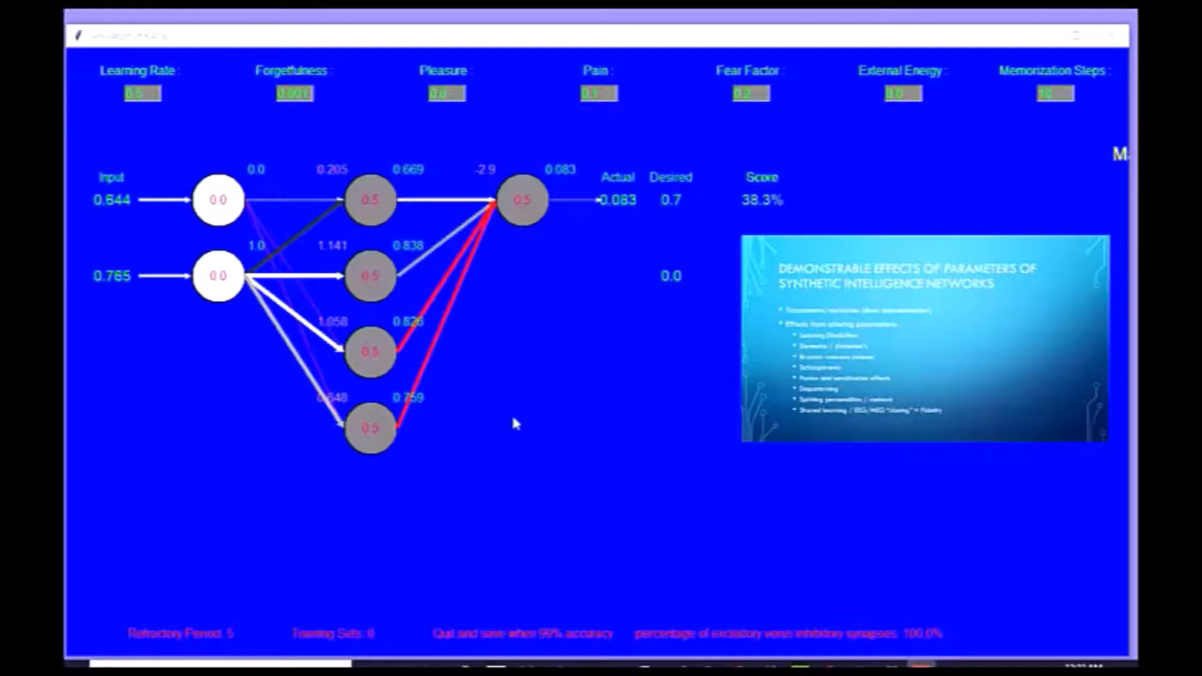
mouse_move(112, 452)
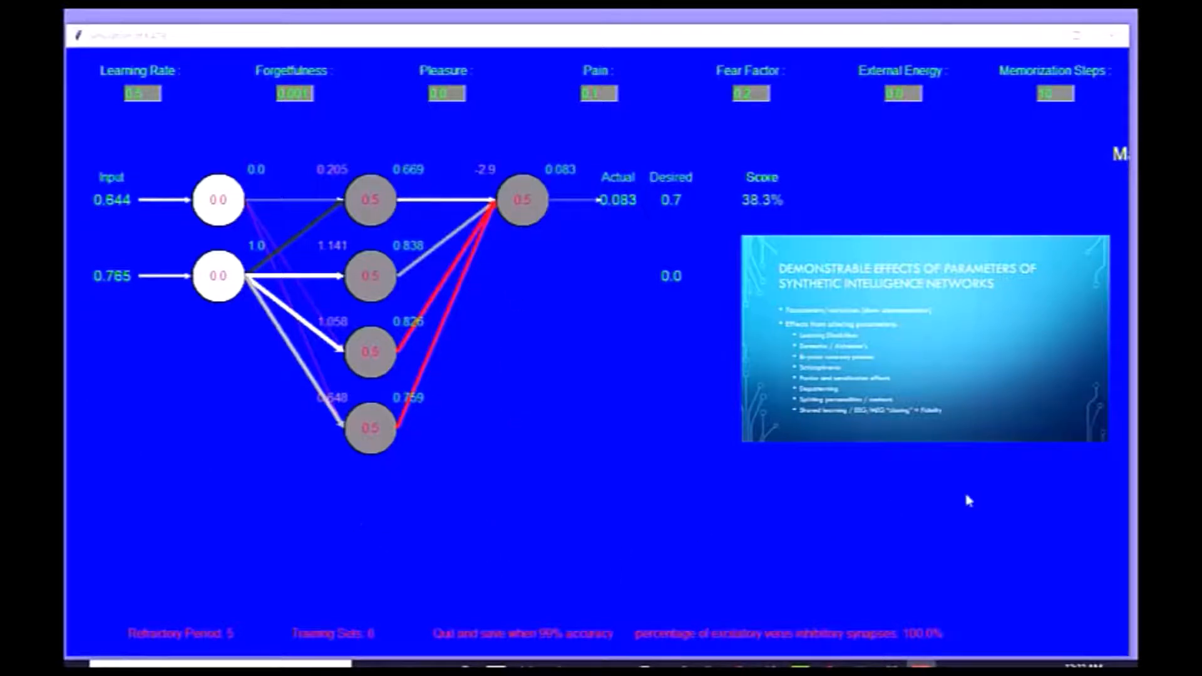
mouse_move(598, 380)
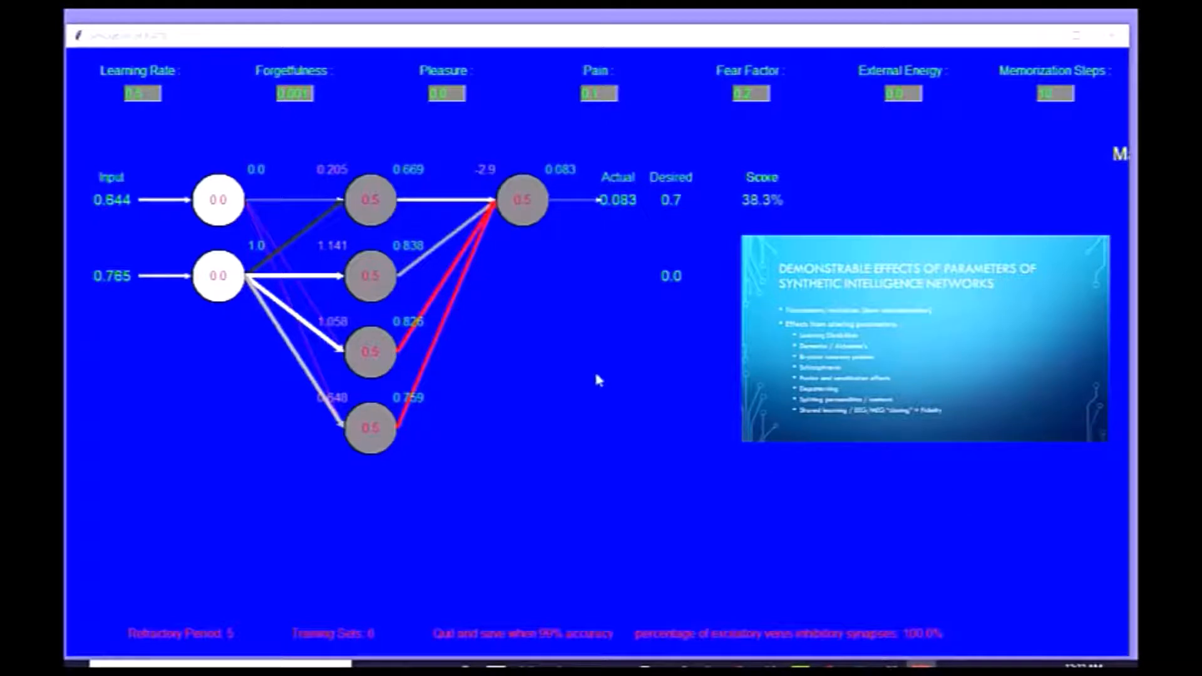
mouse_move(1008, 40)
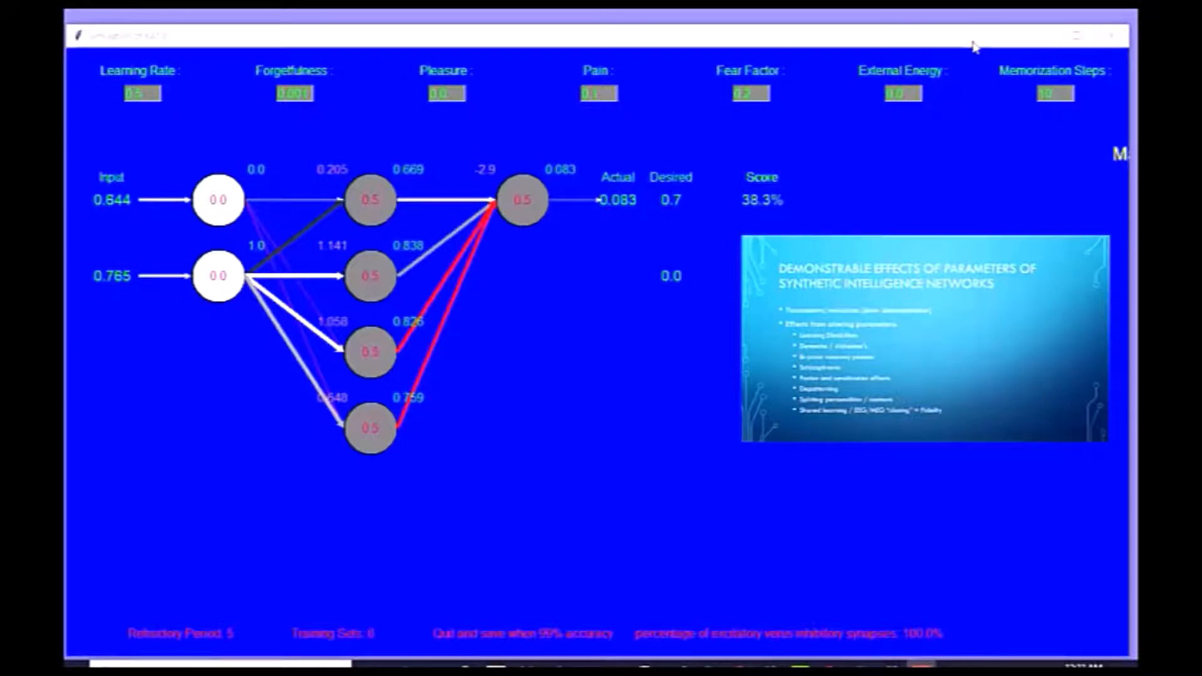
mouse_move(711, 399)
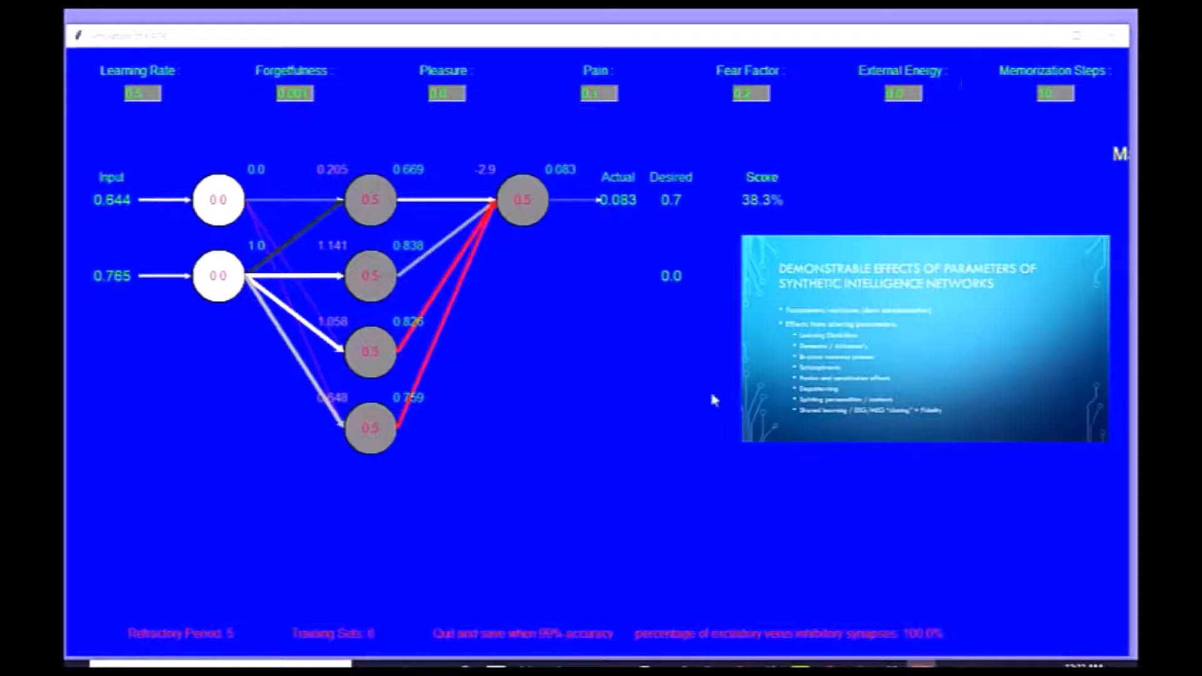
mouse_move(559, 402)
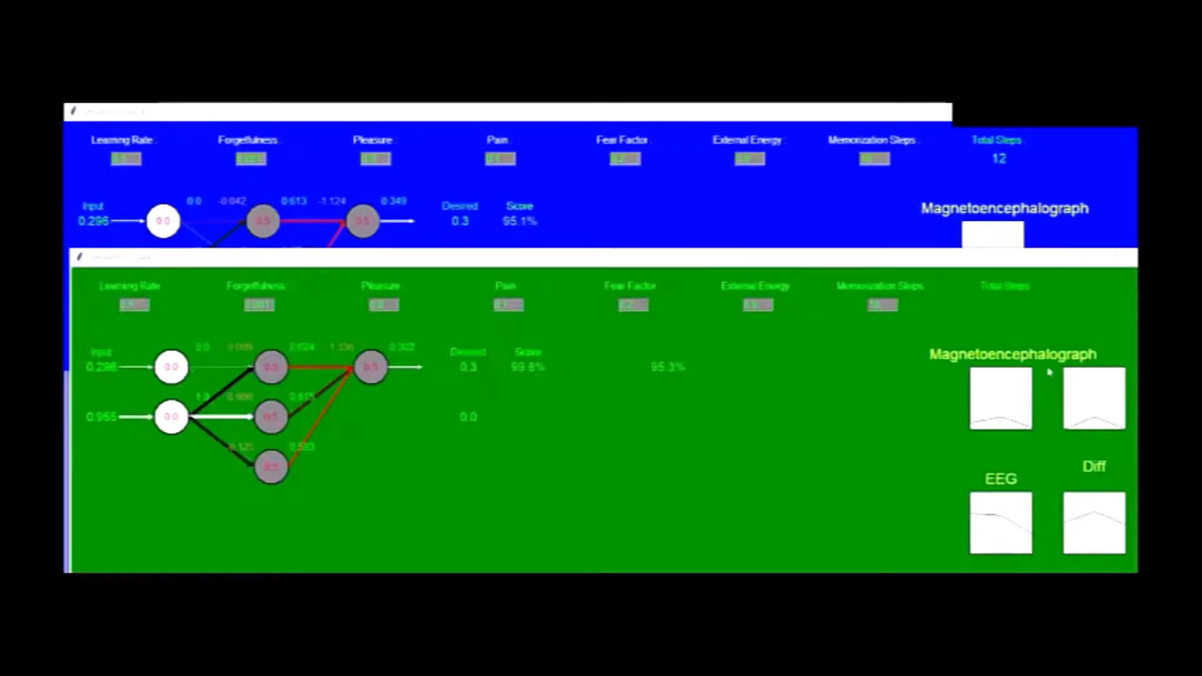
mouse_move(669, 401)
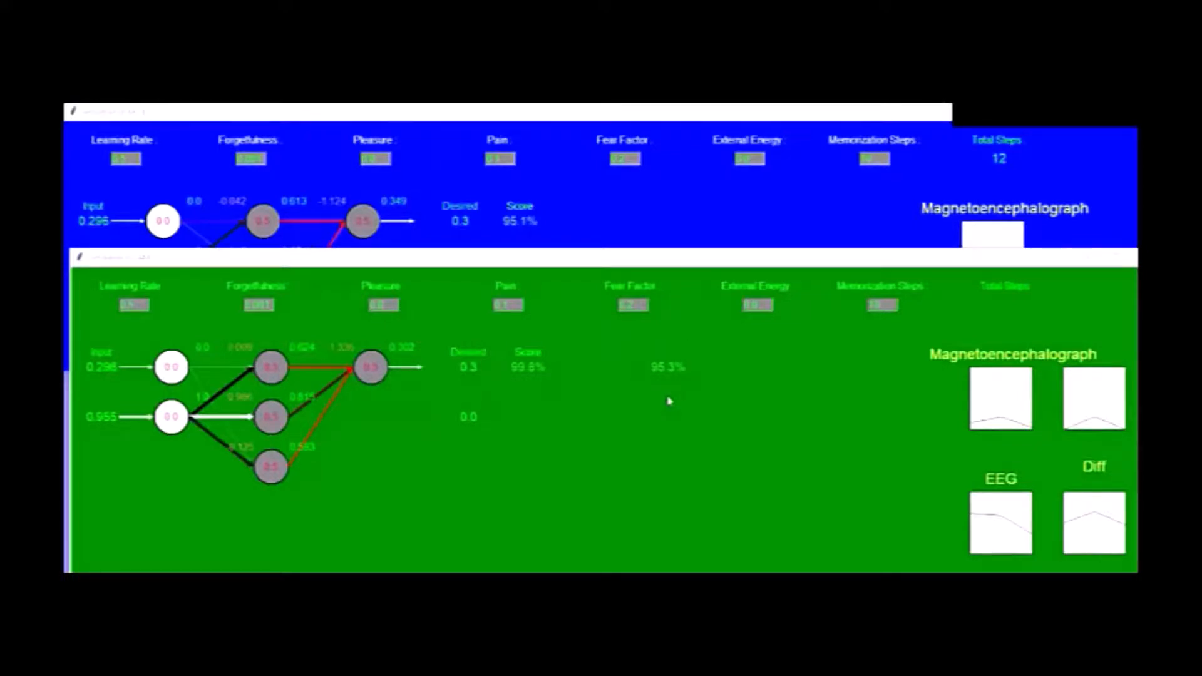
mouse_move(609, 415)
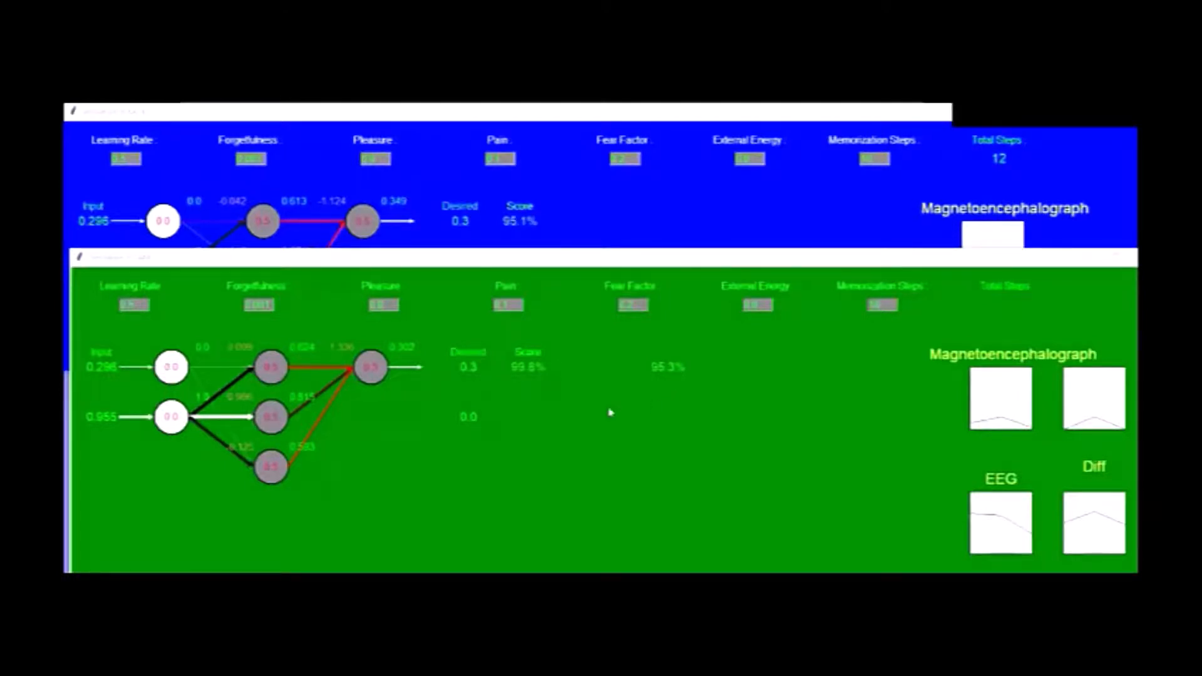
mouse_move(514, 387)
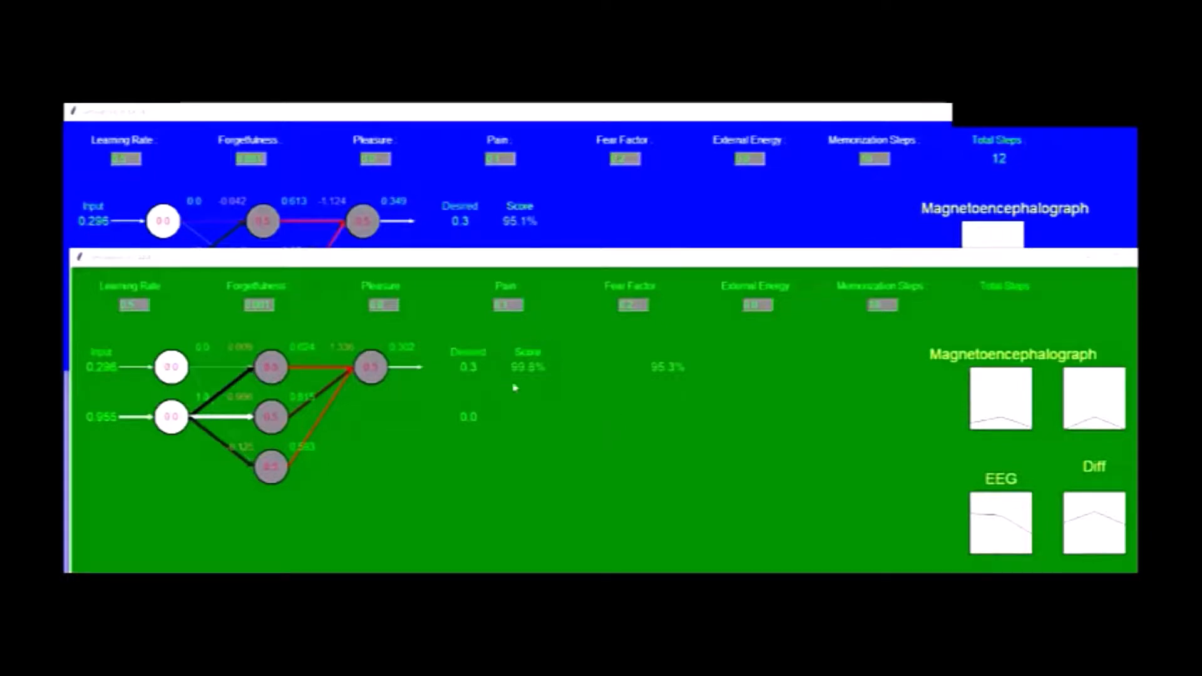
mouse_move(440, 333)
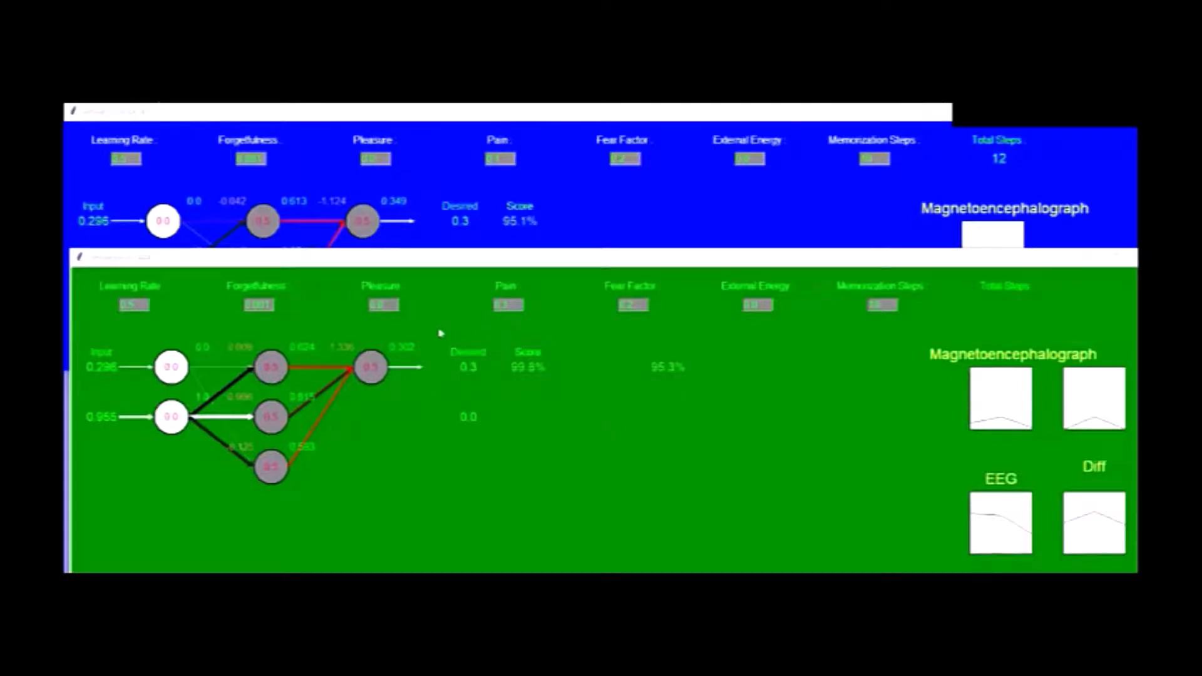